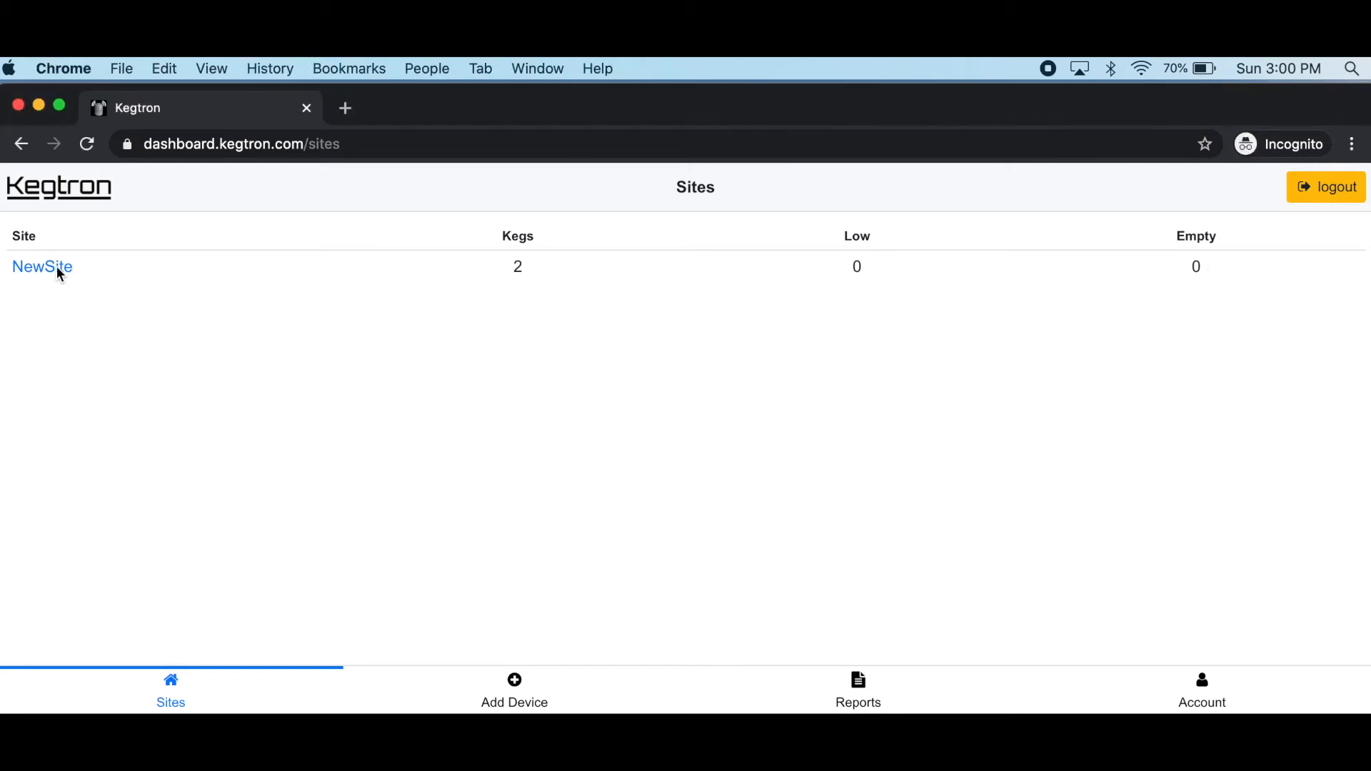
# - Go into the NewSite site to view its two unused taps
pyautogui.click(42, 267)
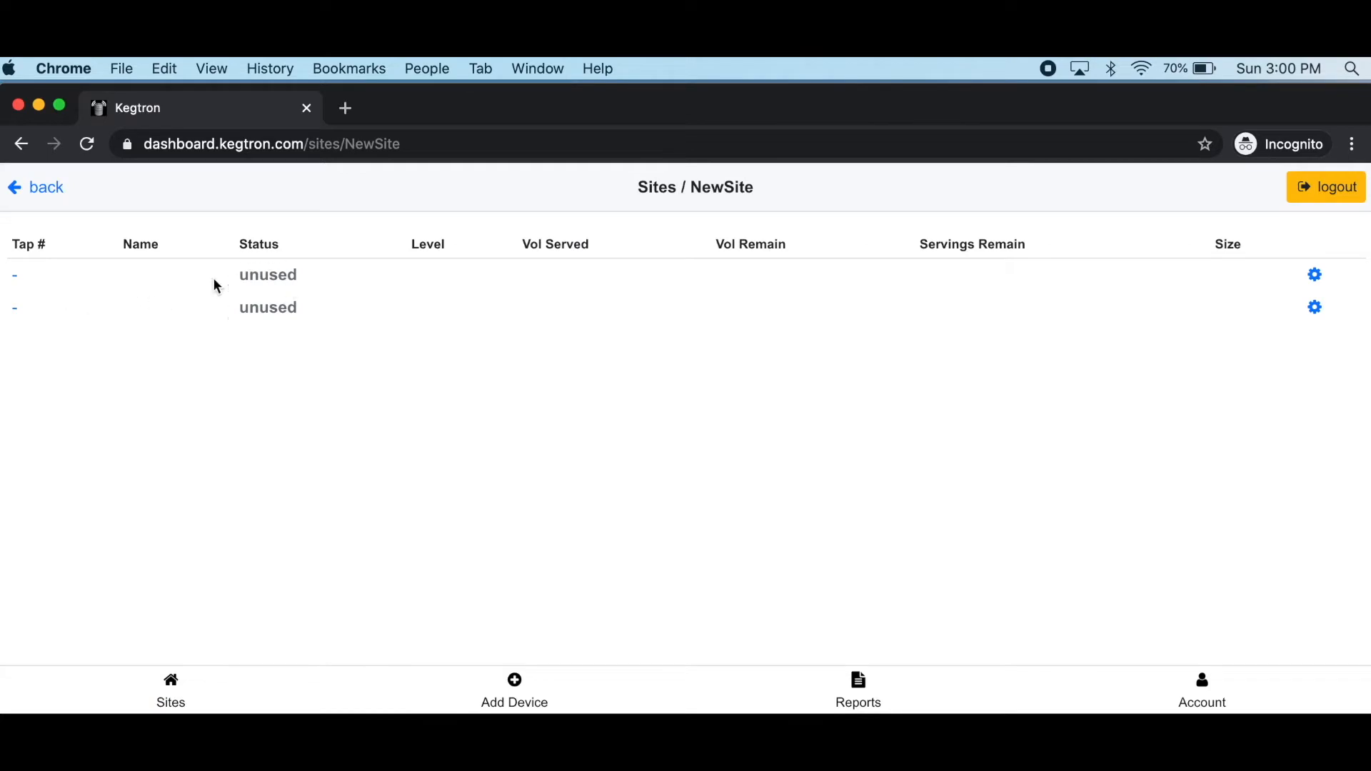
pyautogui.moveTo(290, 268)
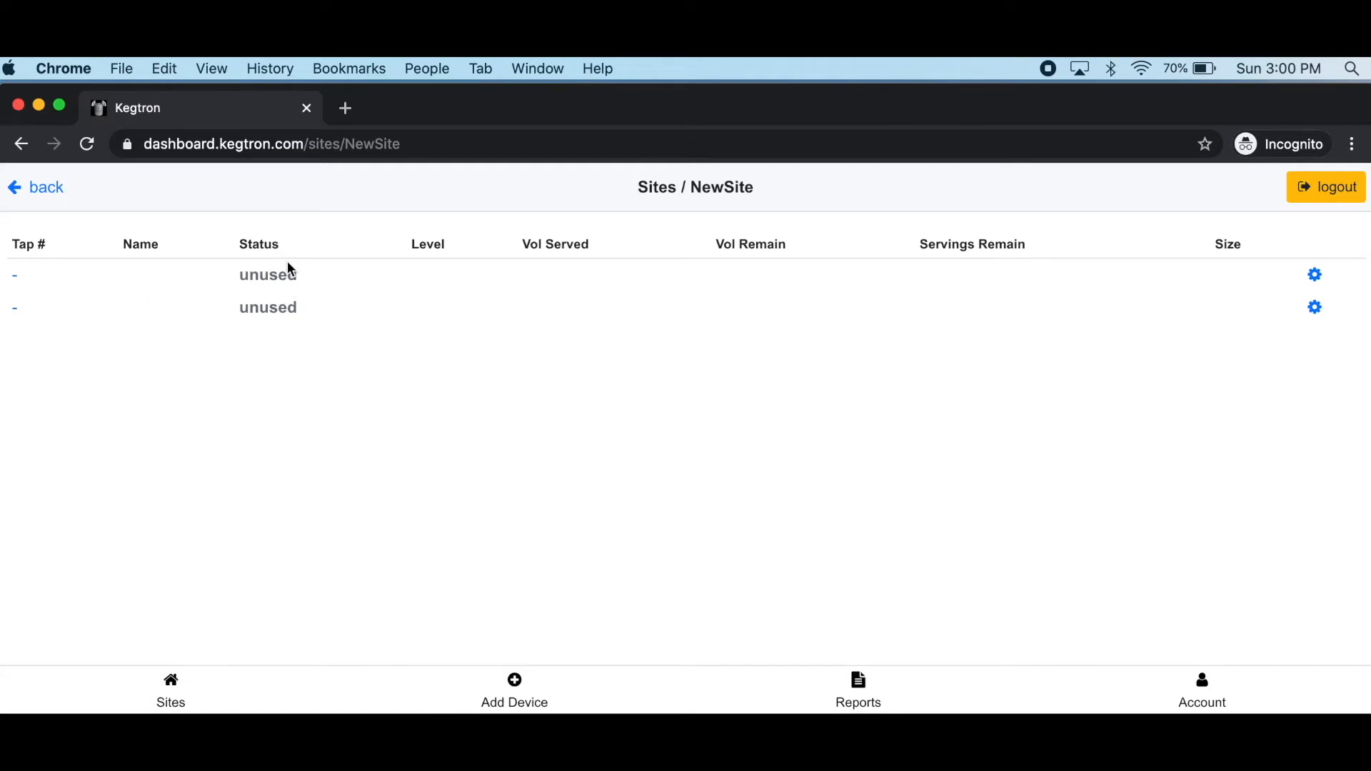
pyautogui.moveTo(1313, 274)
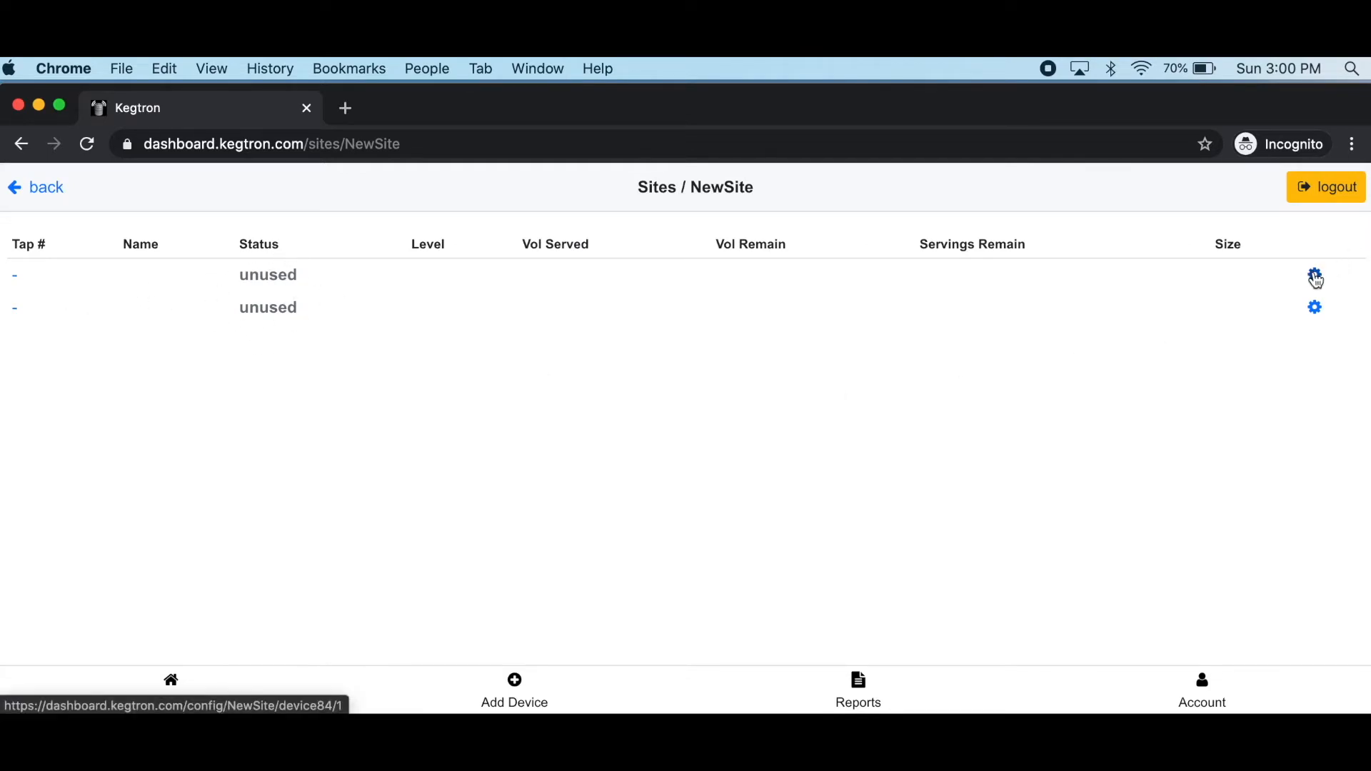
# - In the device settings, rename the site to 'My Bar'
pyautogui.click(1315, 278)
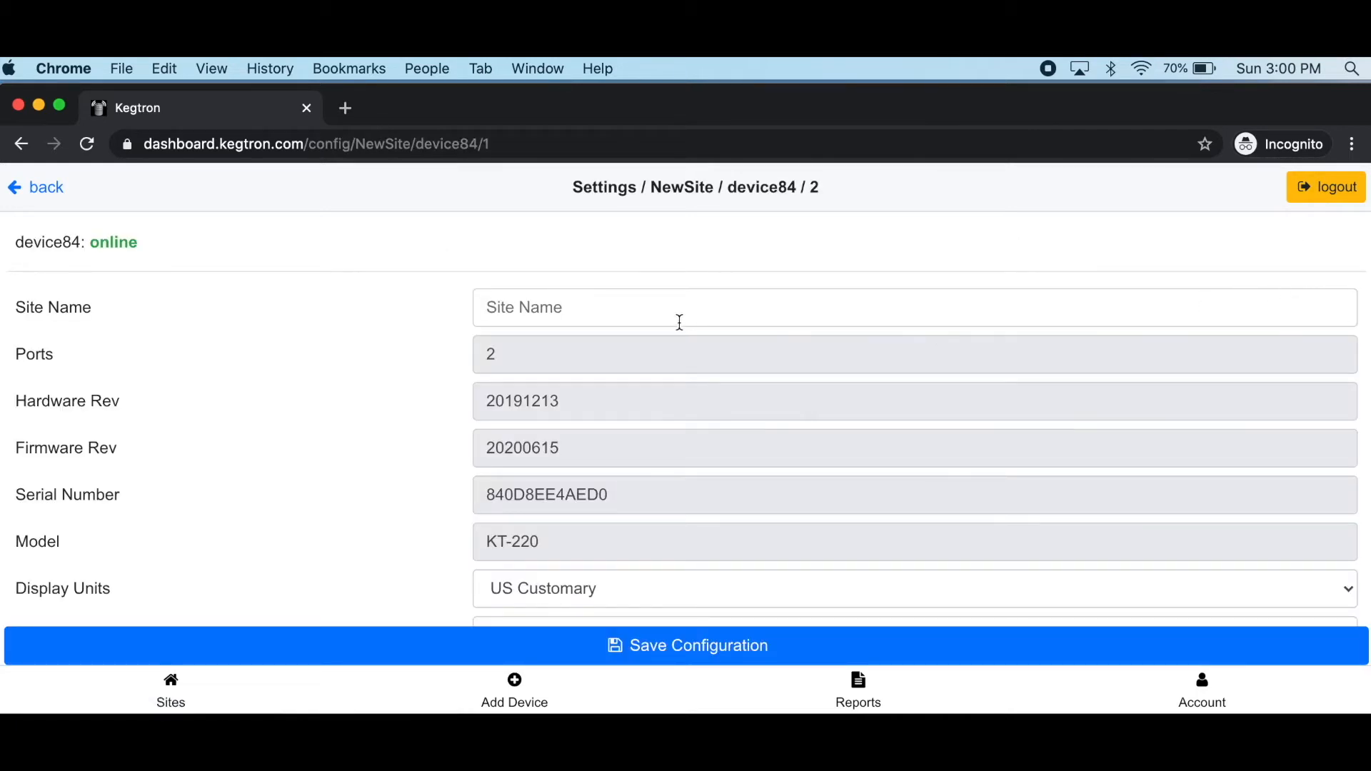
pyautogui.click(621, 307)
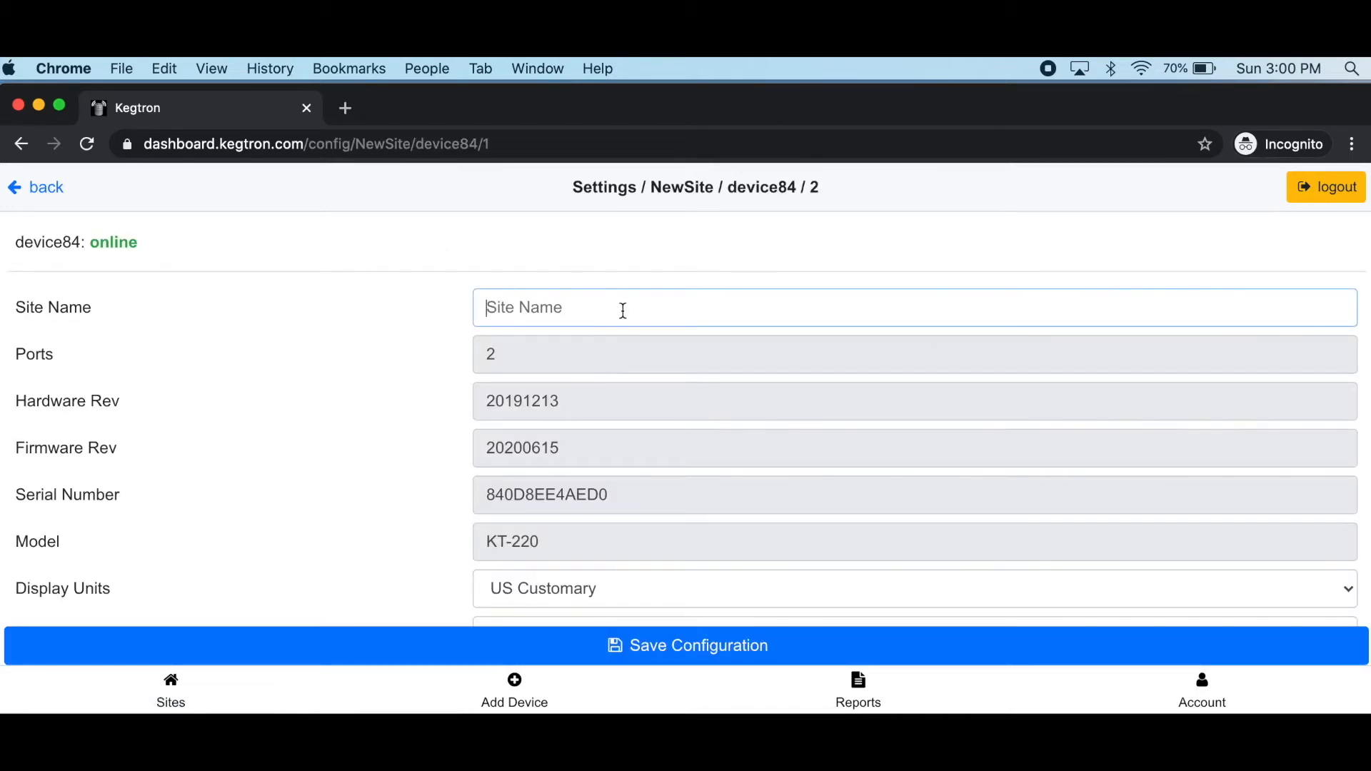
pyautogui.write('M')
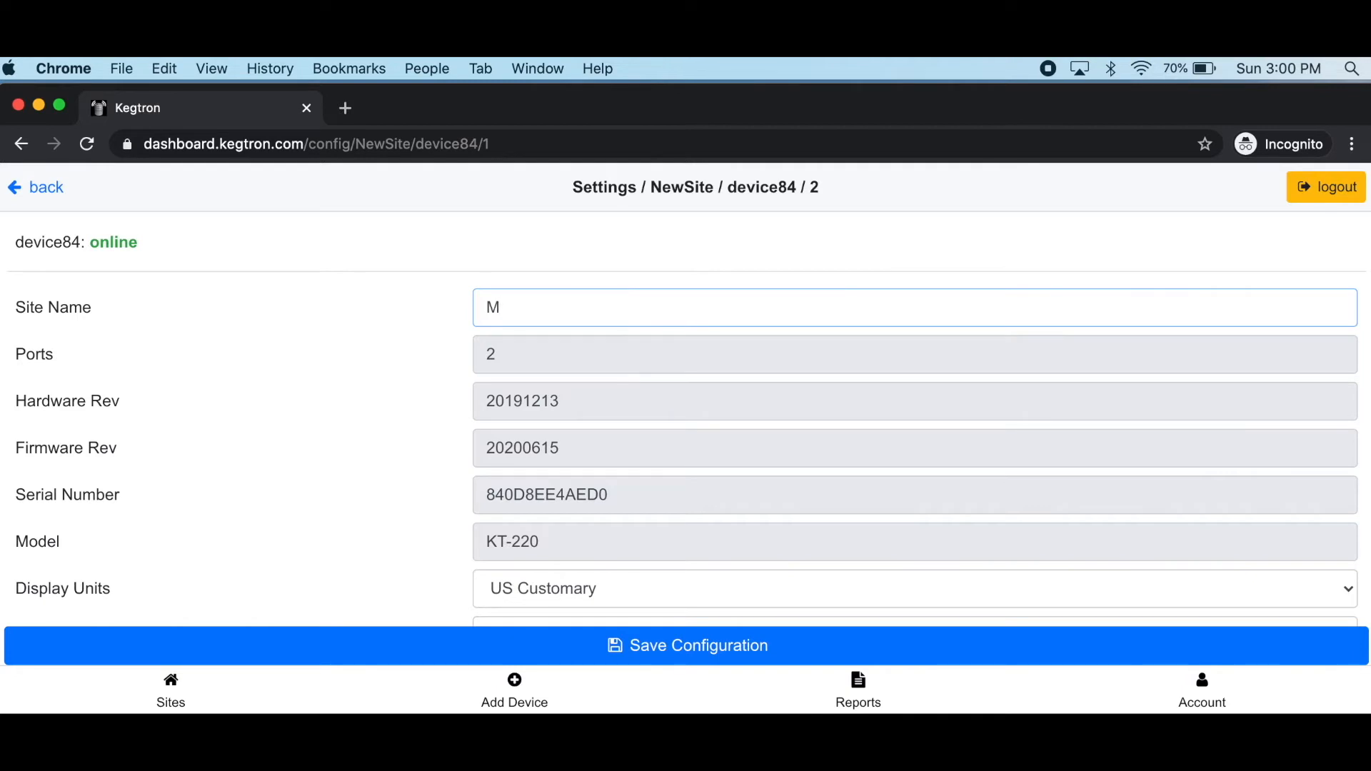
pyautogui.write('y Bar')
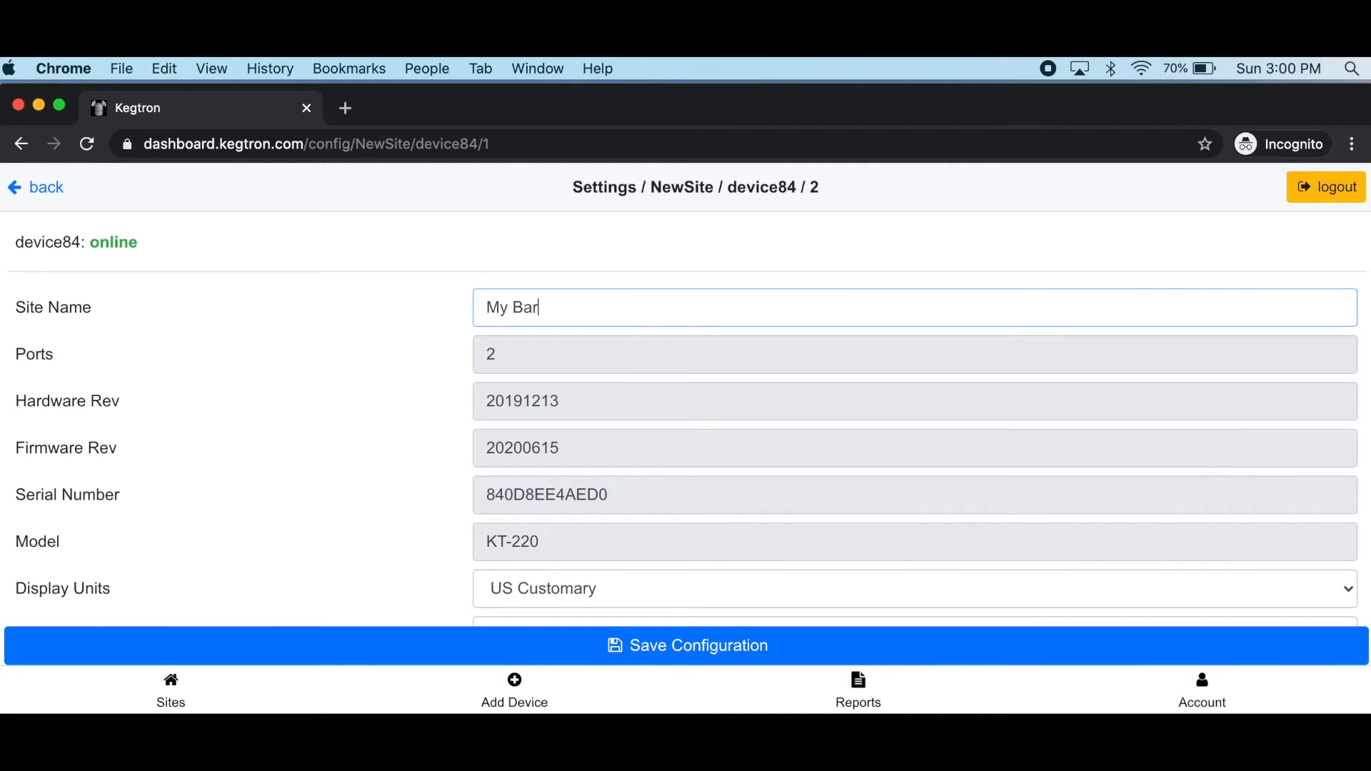
# - Switch the display units to Metric and move on to the Port 1 settings
pyautogui.scroll(-3)
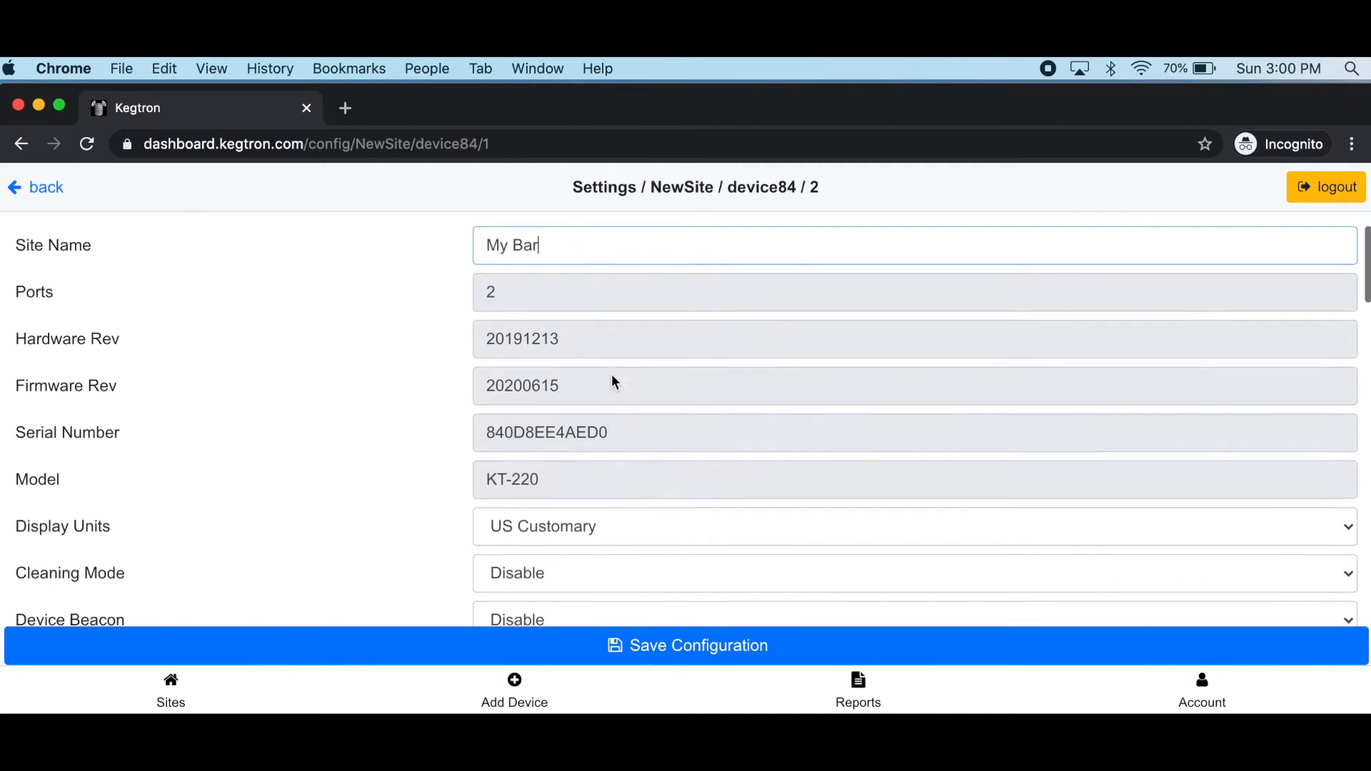
pyautogui.scroll(-3)
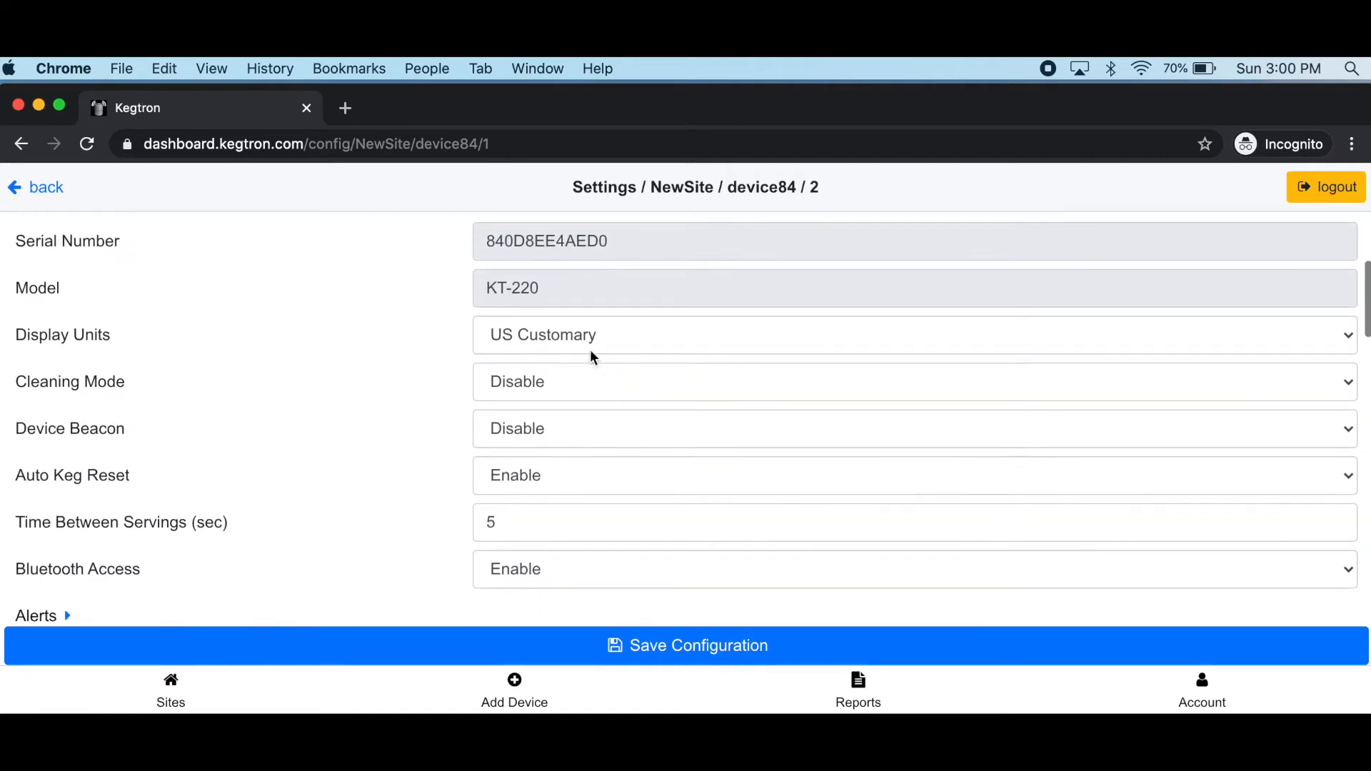
pyautogui.click(910, 335)
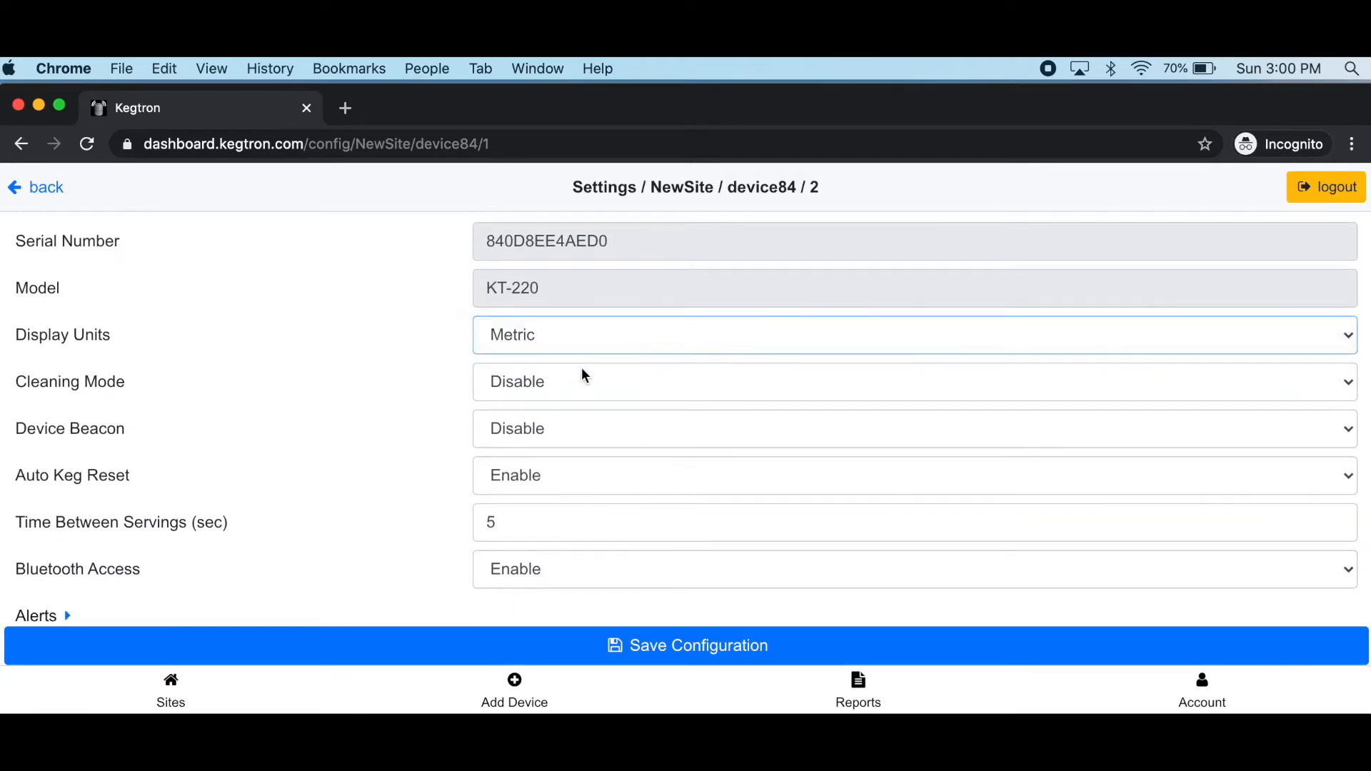
pyautogui.scroll(-3)
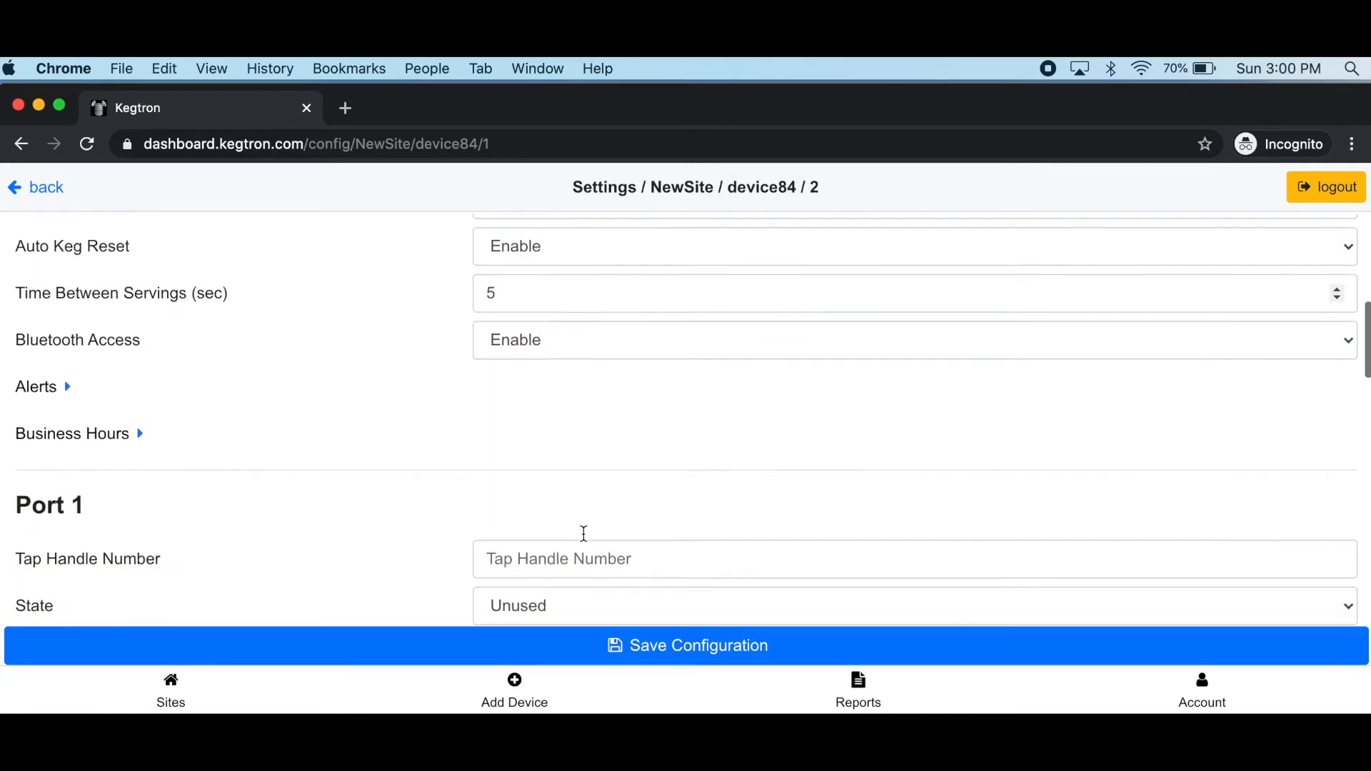
# - Give Port 1 handle 1, mark it In Use, and name its beer Palate Destroyer (IPA, 7% ABV, 85 IBU)
pyautogui.scroll(-3)
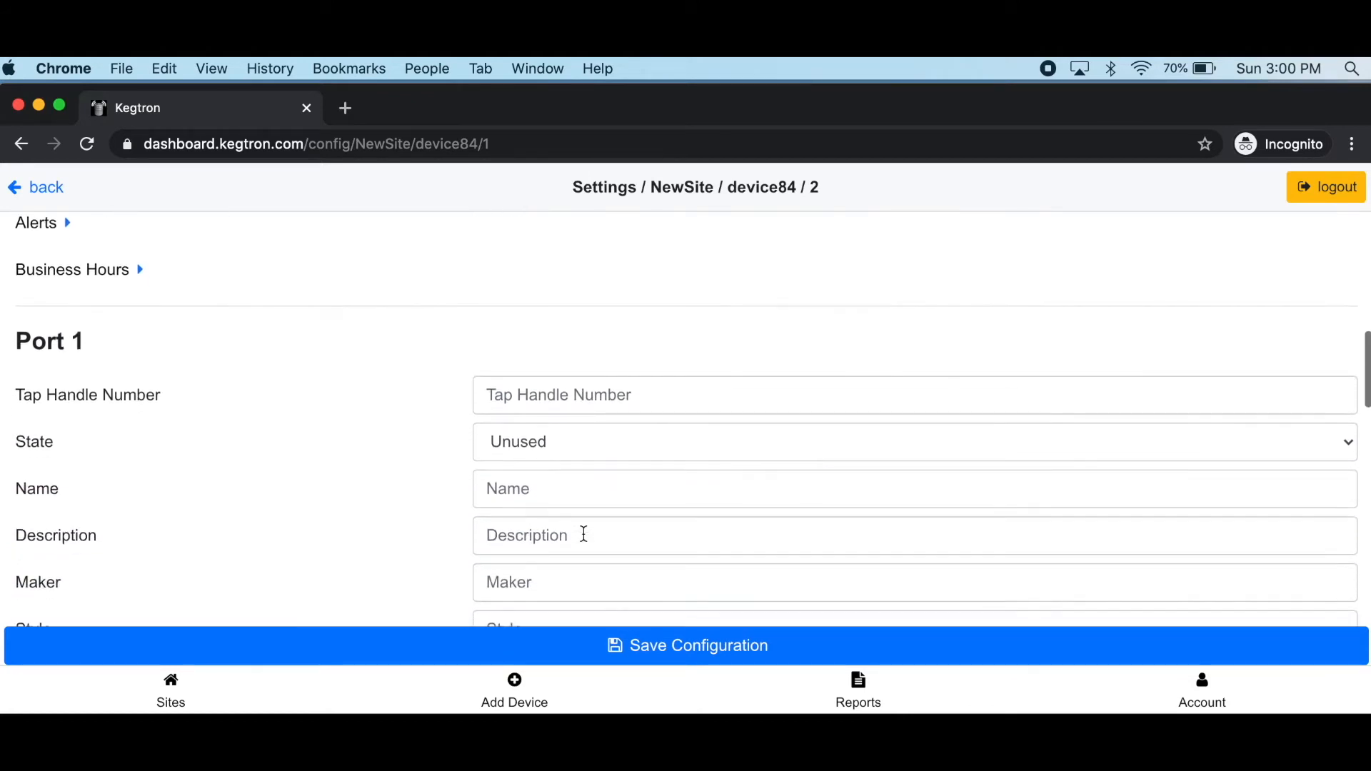
pyautogui.write('1')
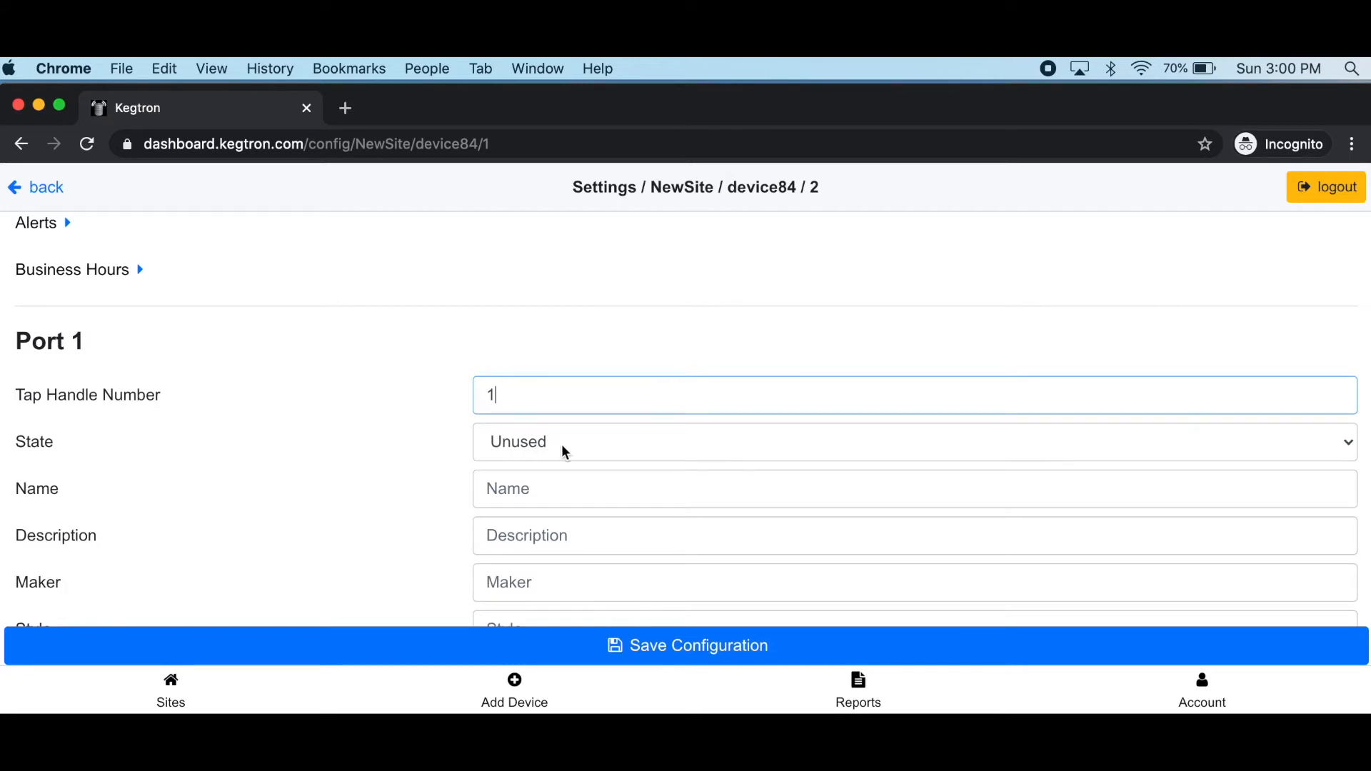
pyautogui.click(909, 441)
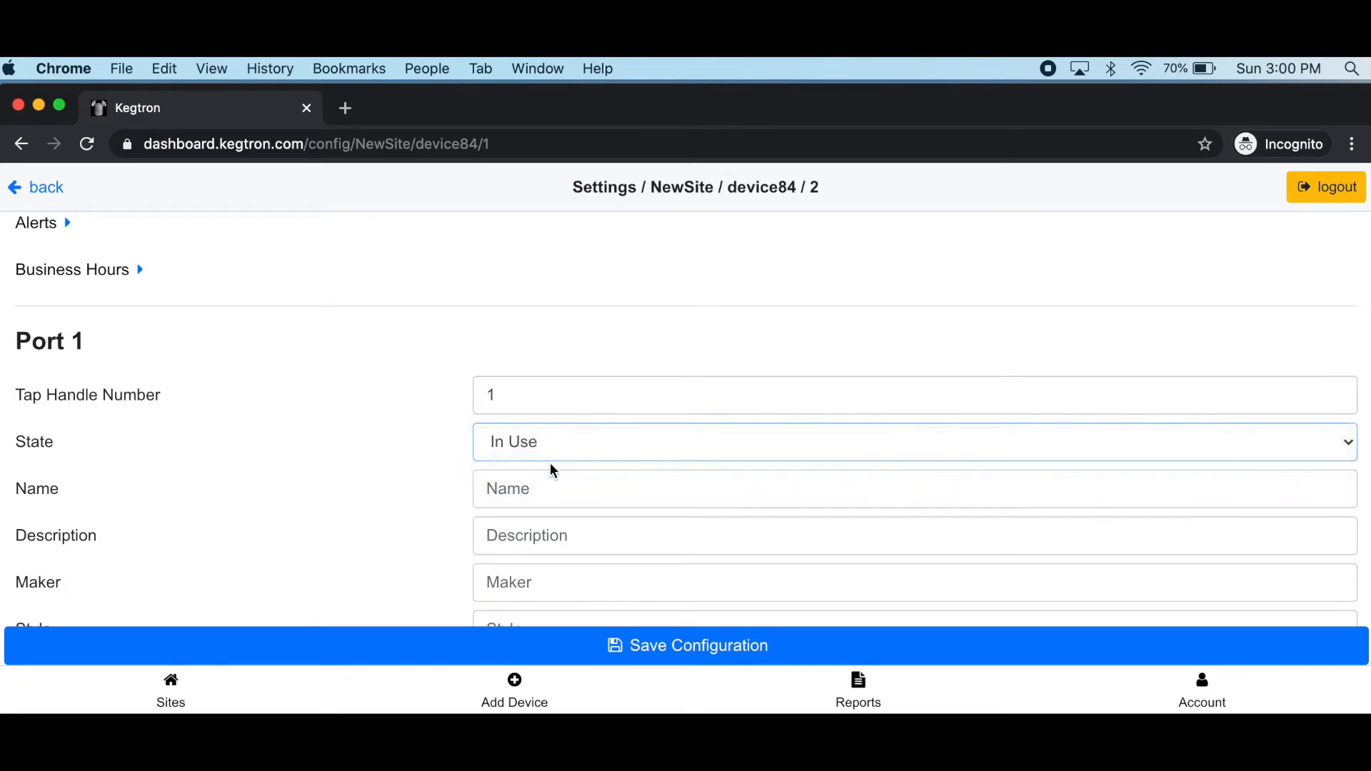
pyautogui.click(912, 489)
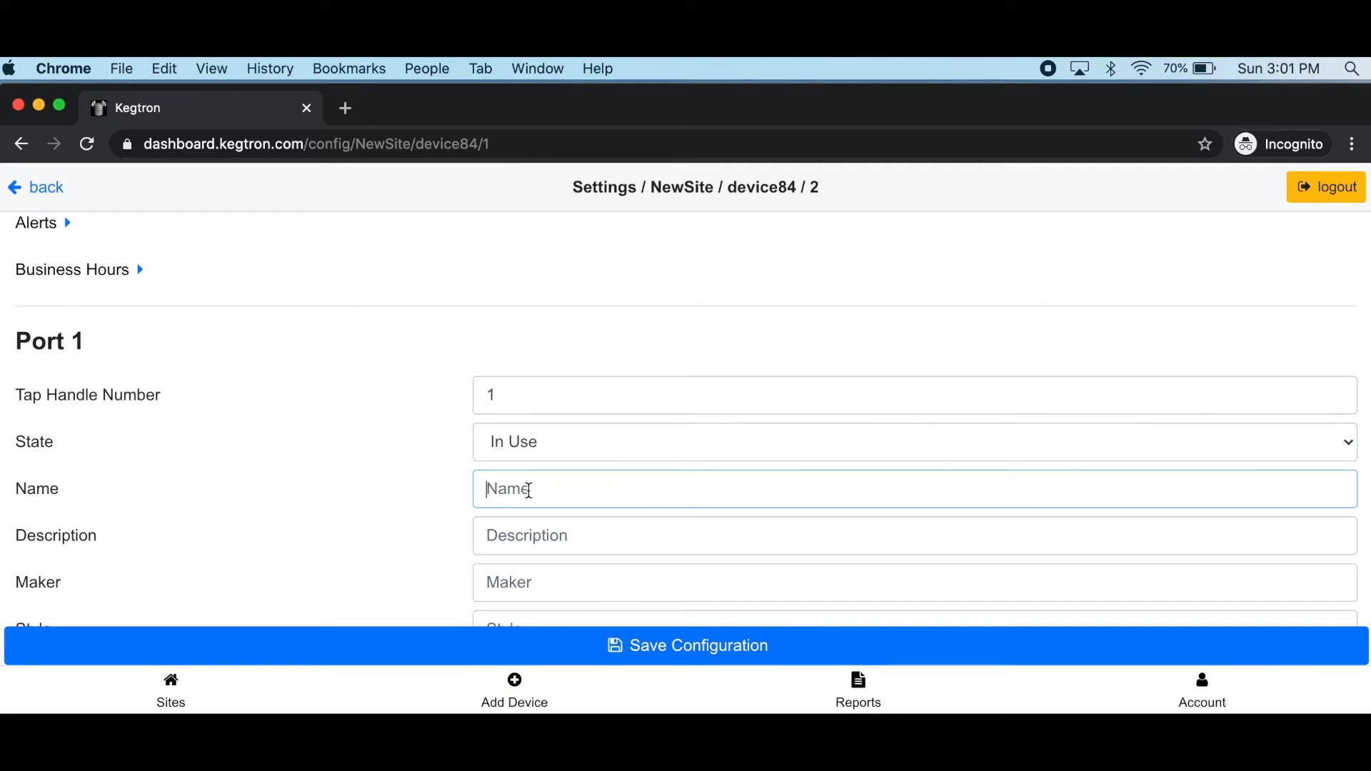
pyautogui.write('Palate Destroyer')
pyautogui.write('85')
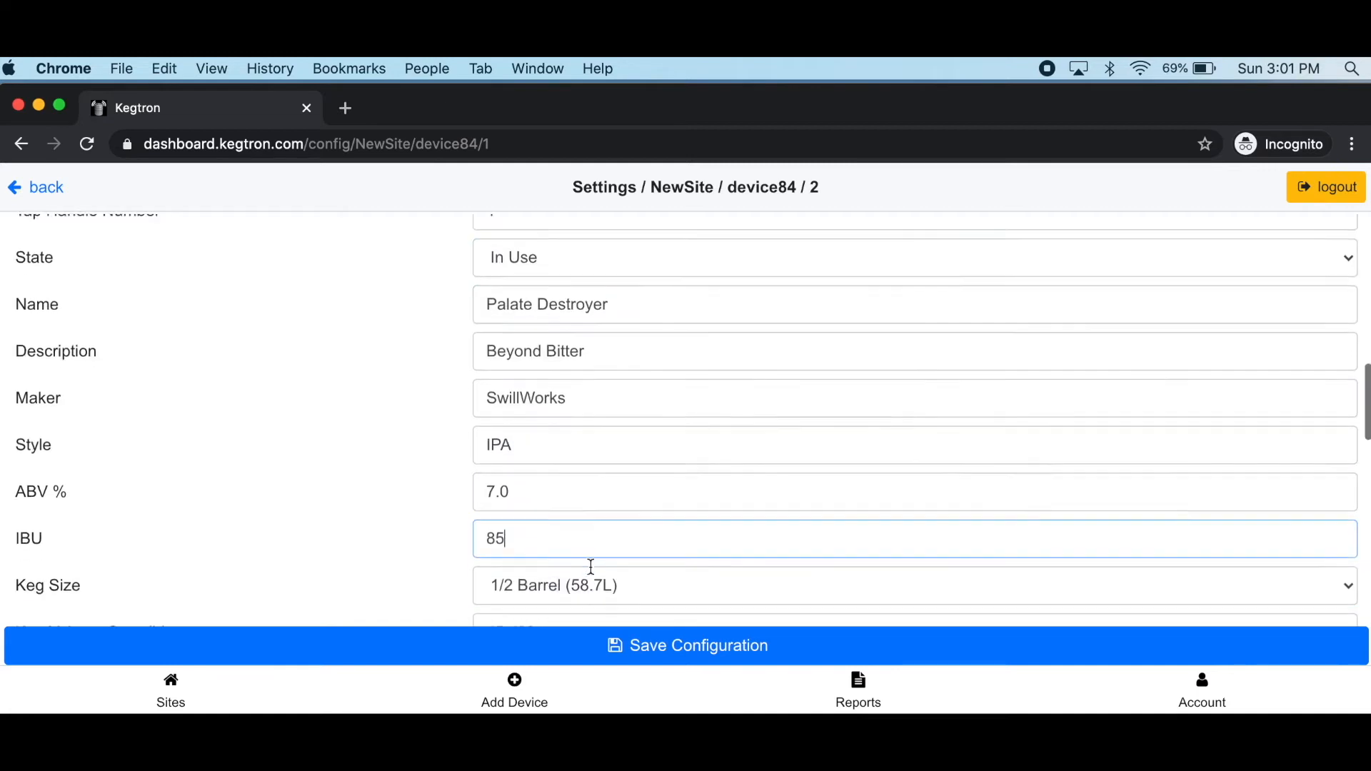
# - Set Port 1 to a 1/6 Barrel keg served by US Bottle (355 mL)
pyautogui.click(912, 586)
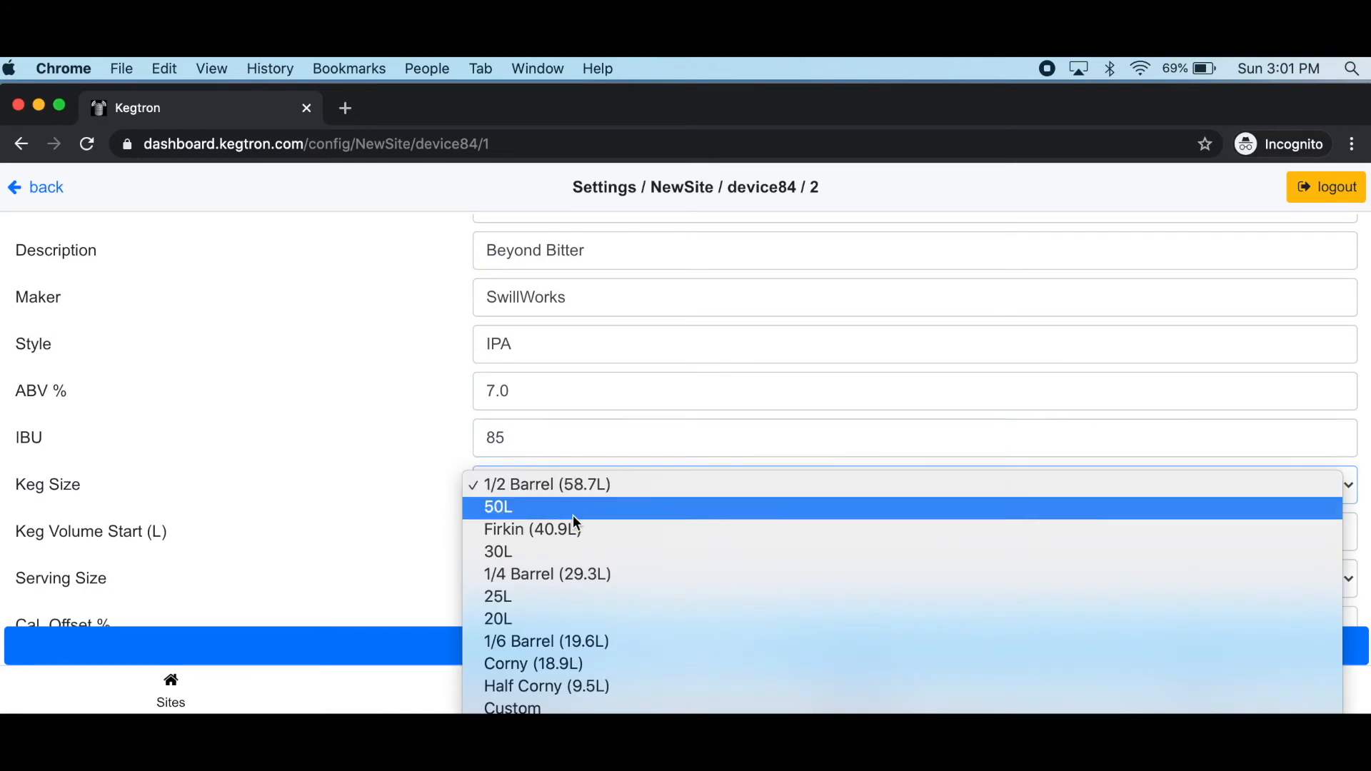
pyautogui.moveTo(547, 642)
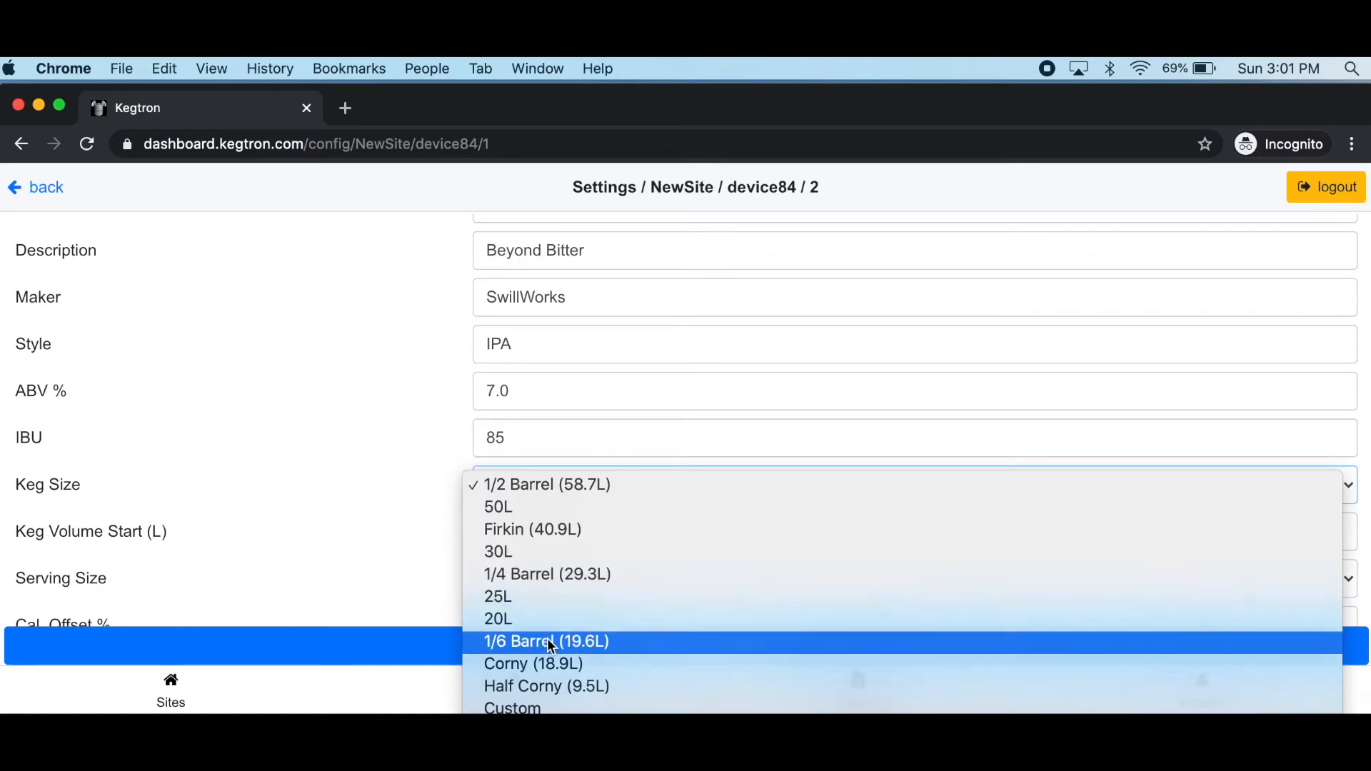
pyautogui.click(544, 641)
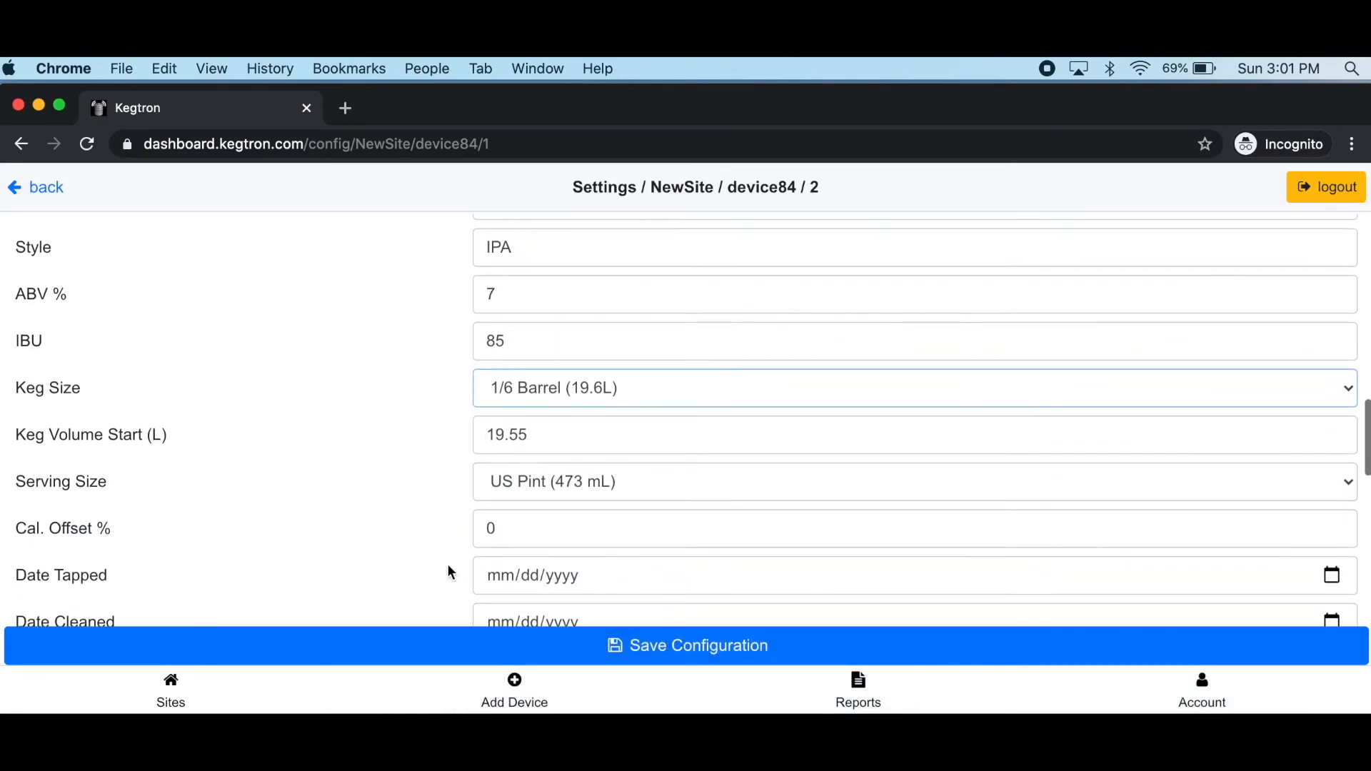
pyautogui.click(910, 481)
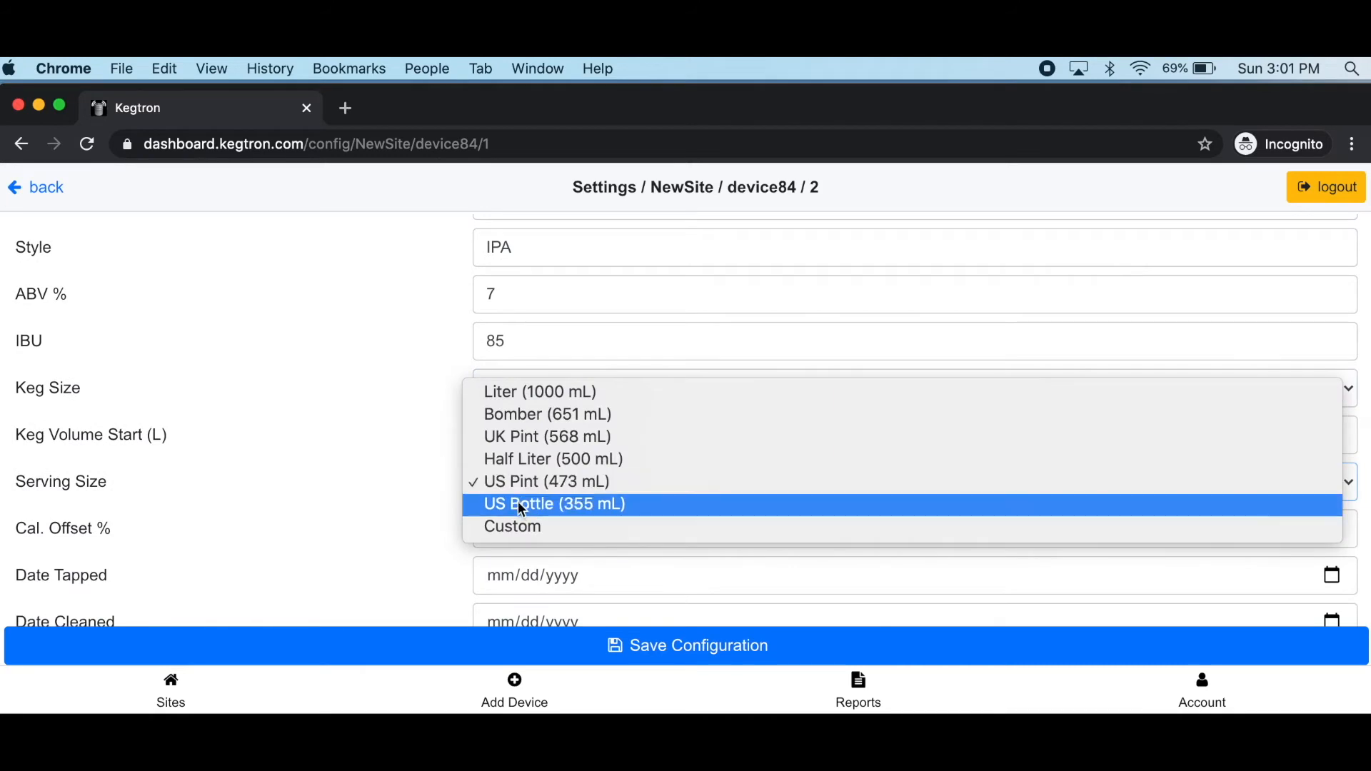
pyautogui.click(554, 504)
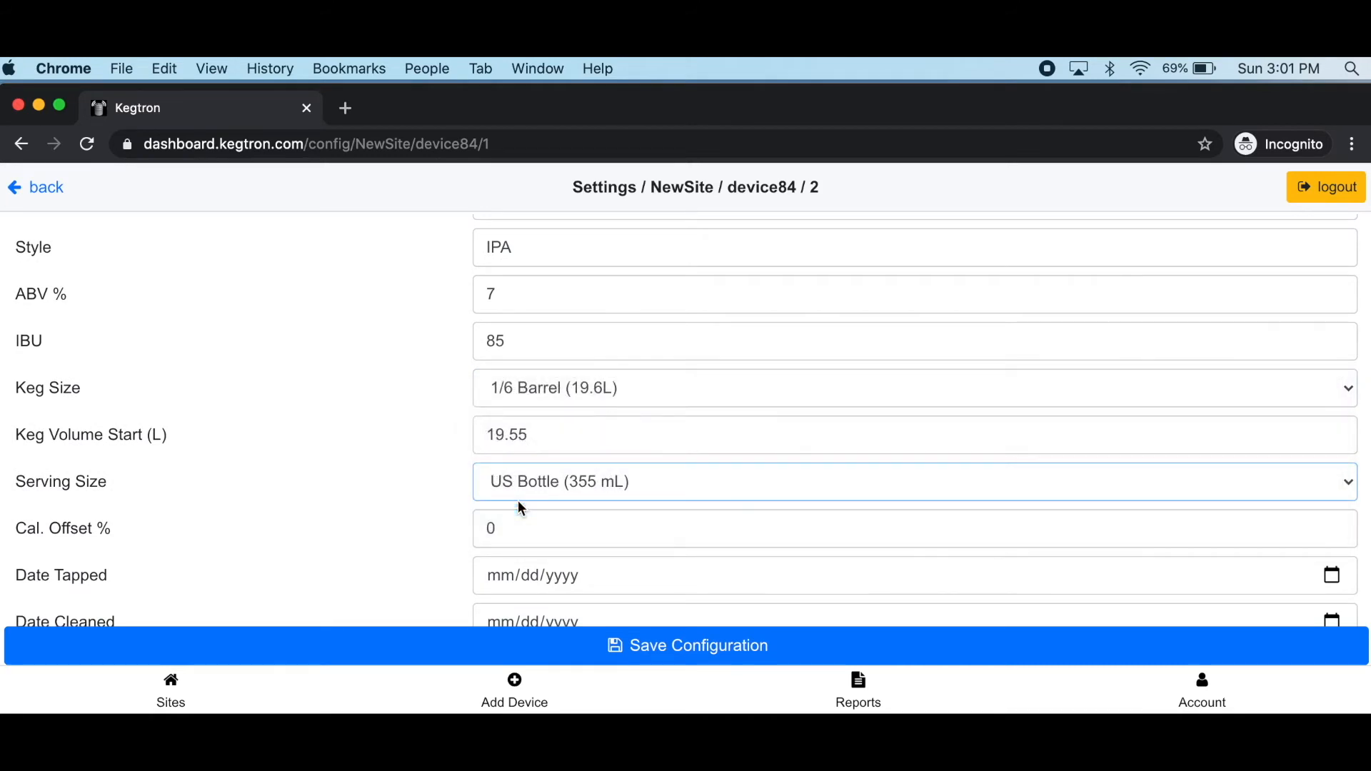
pyautogui.scroll(-3)
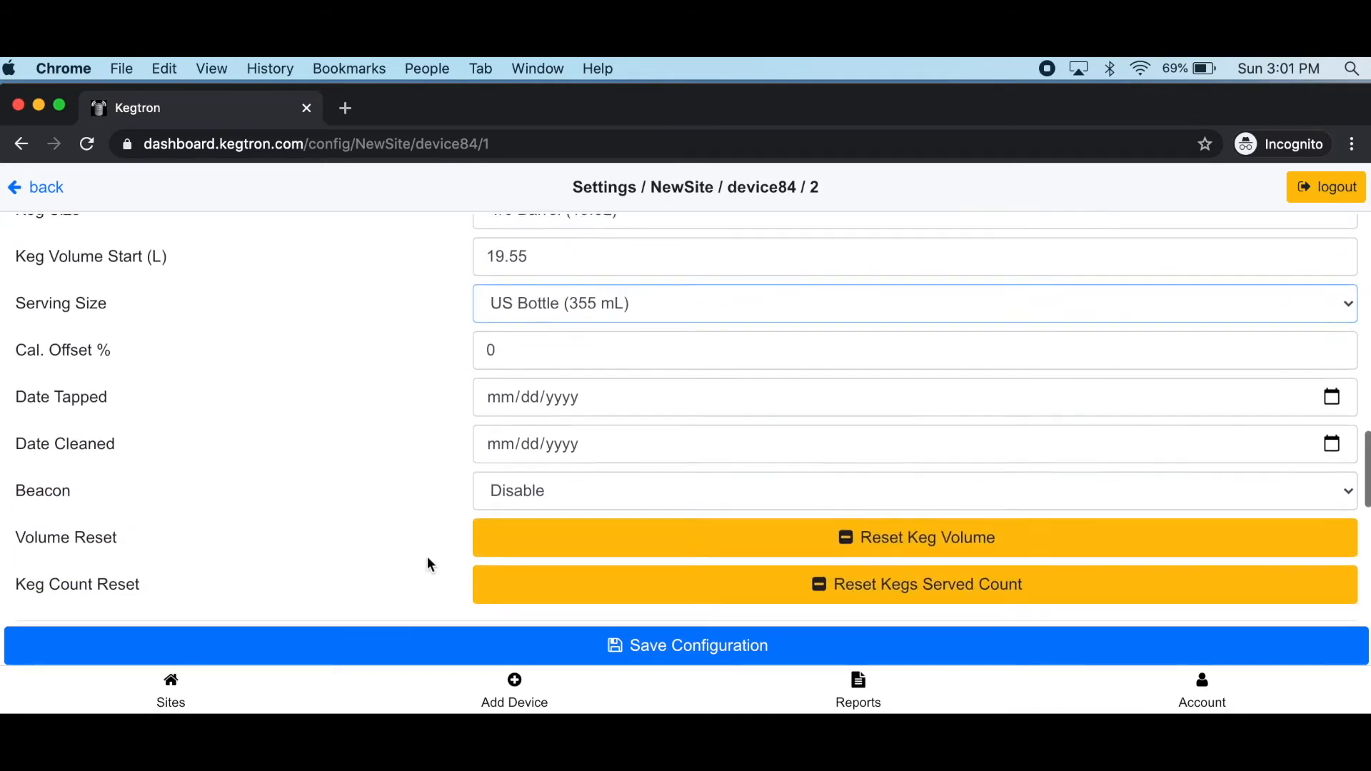
pyautogui.scroll(-3)
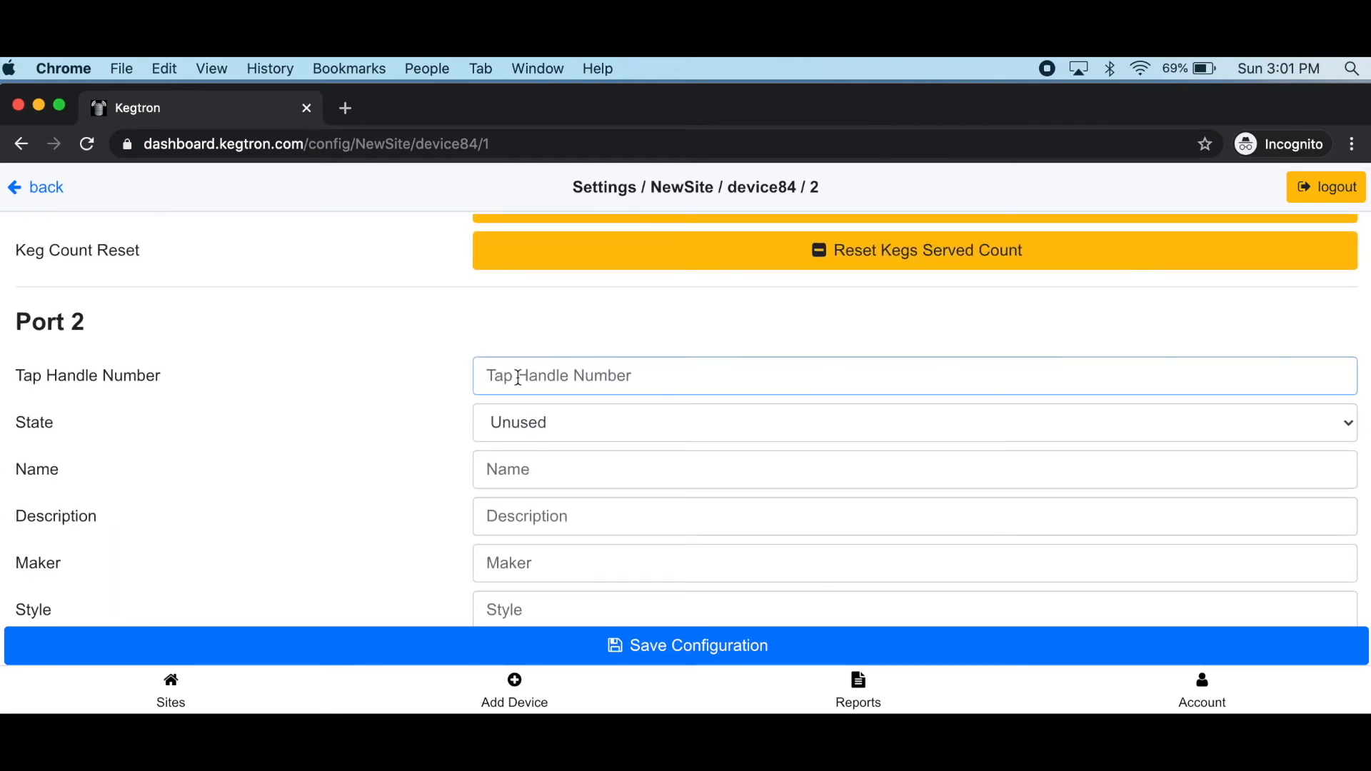
# - Give Port 2 handle 2, mark it In Use, and name it Easy E, a 4.2% European Light Lager
pyautogui.write('2')
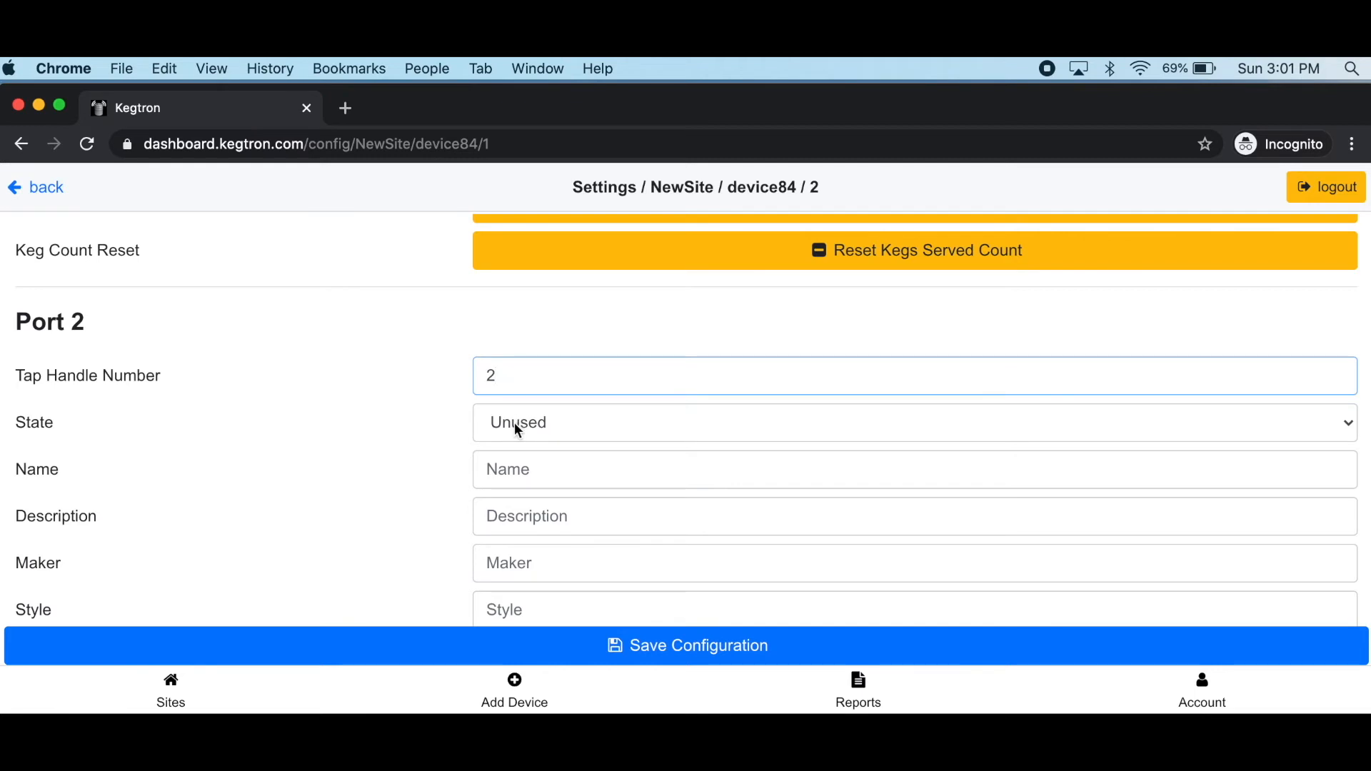
pyautogui.click(910, 422)
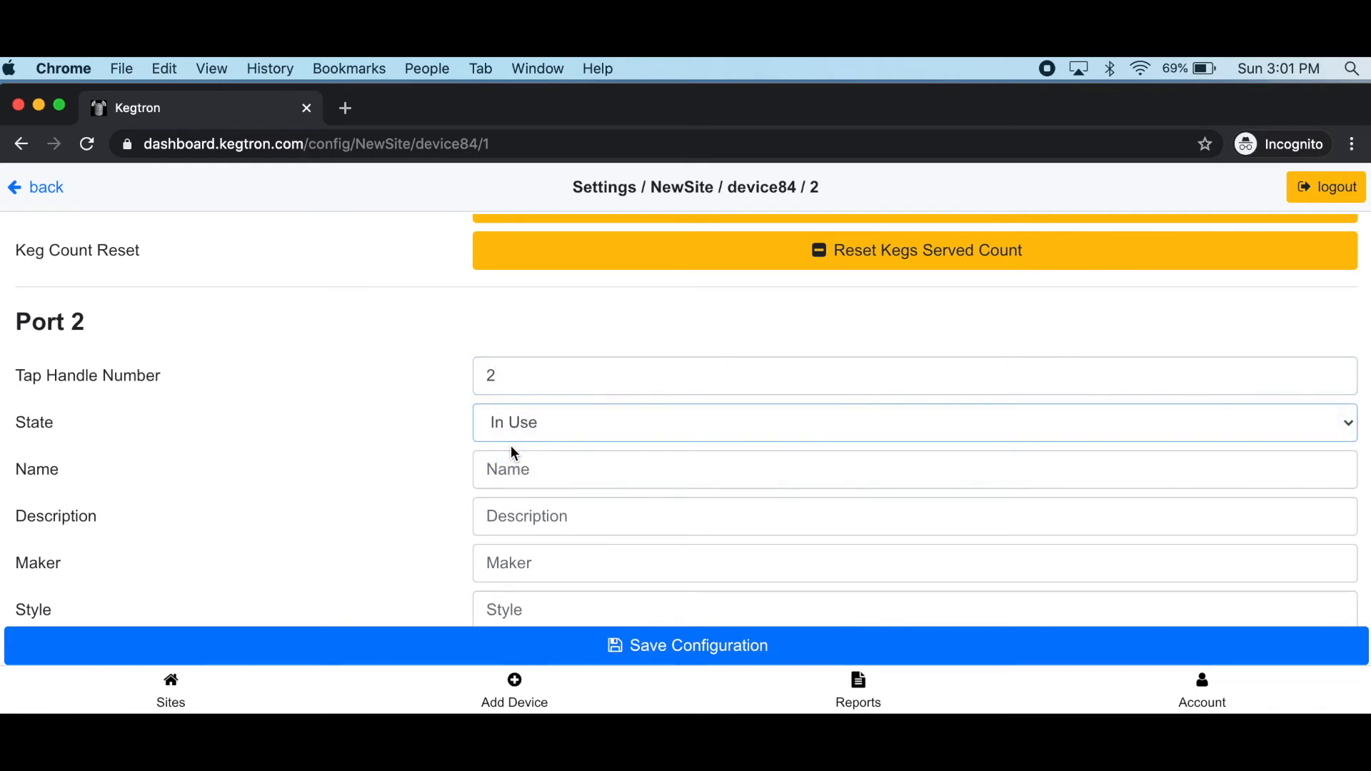
pyautogui.write('E')
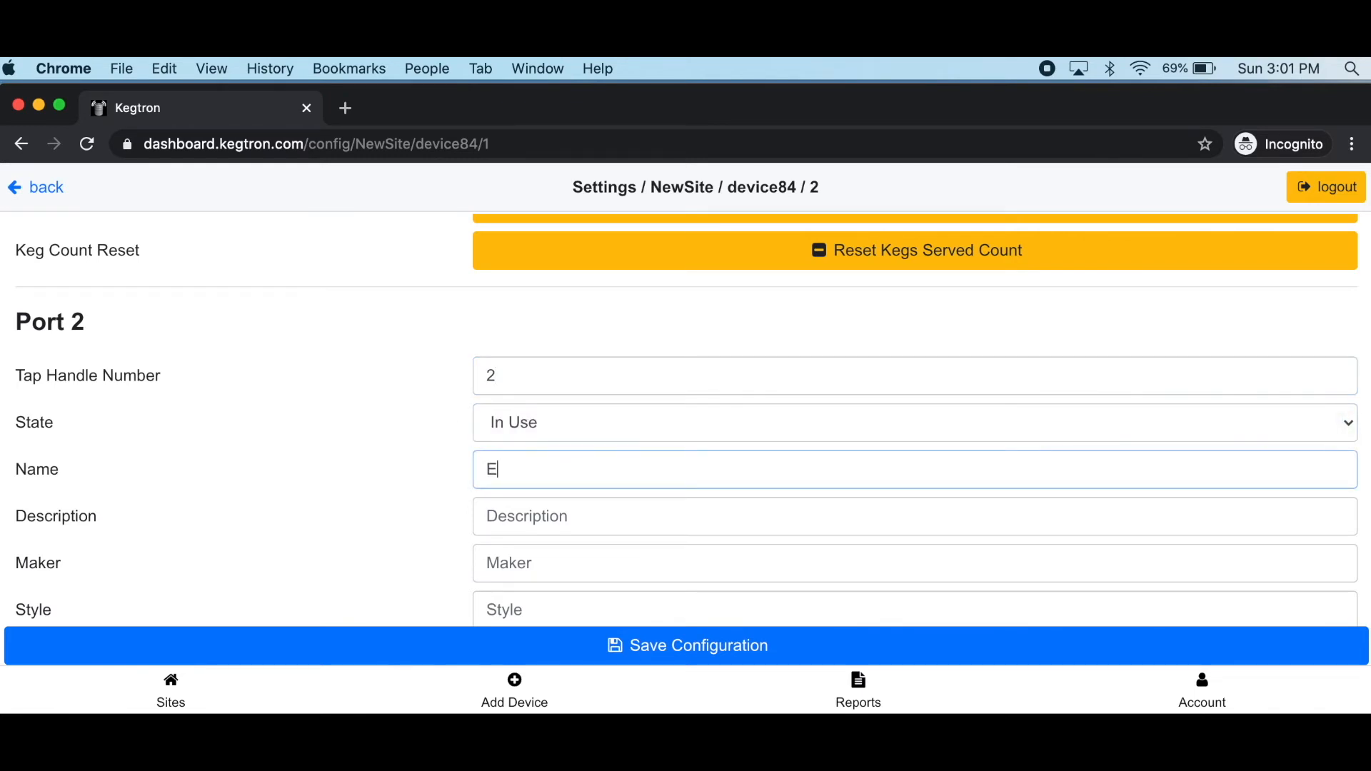
pyautogui.write('asy')
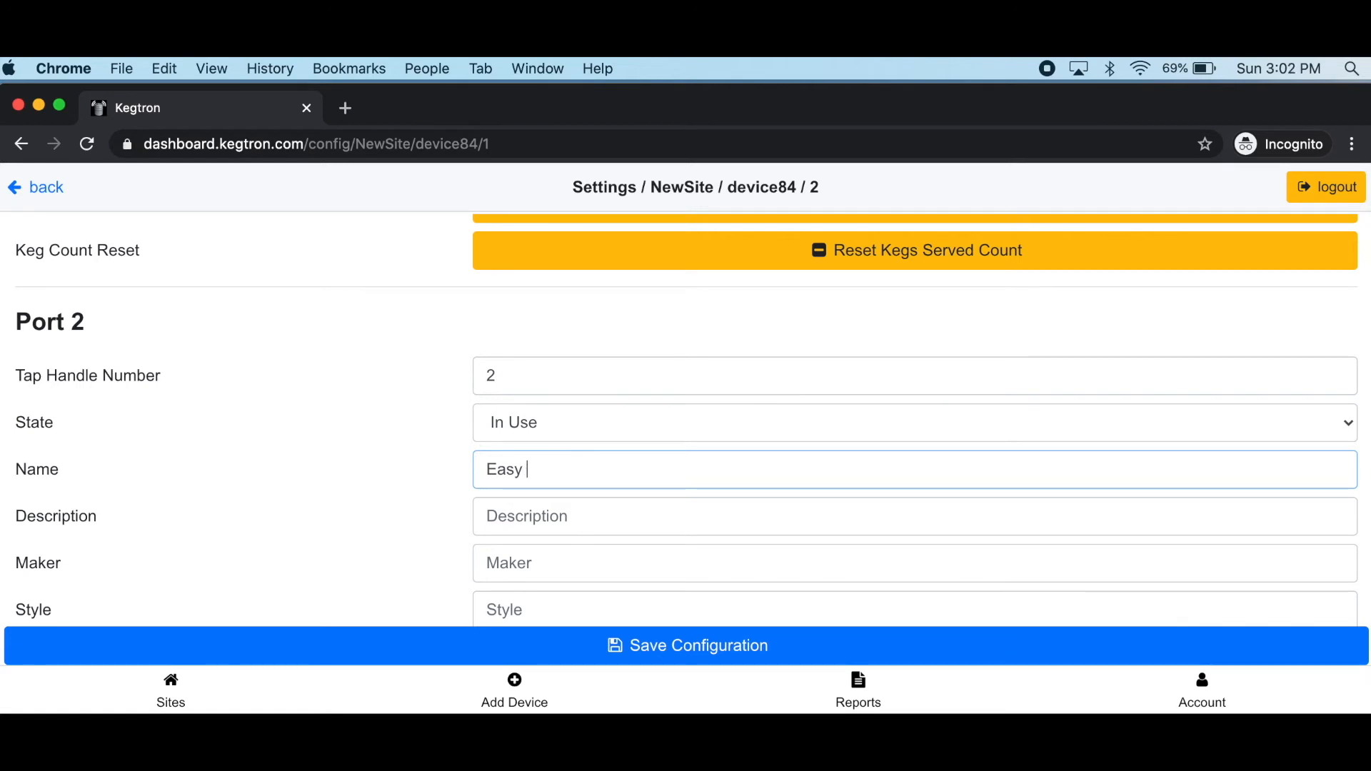
pyautogui.write('E')
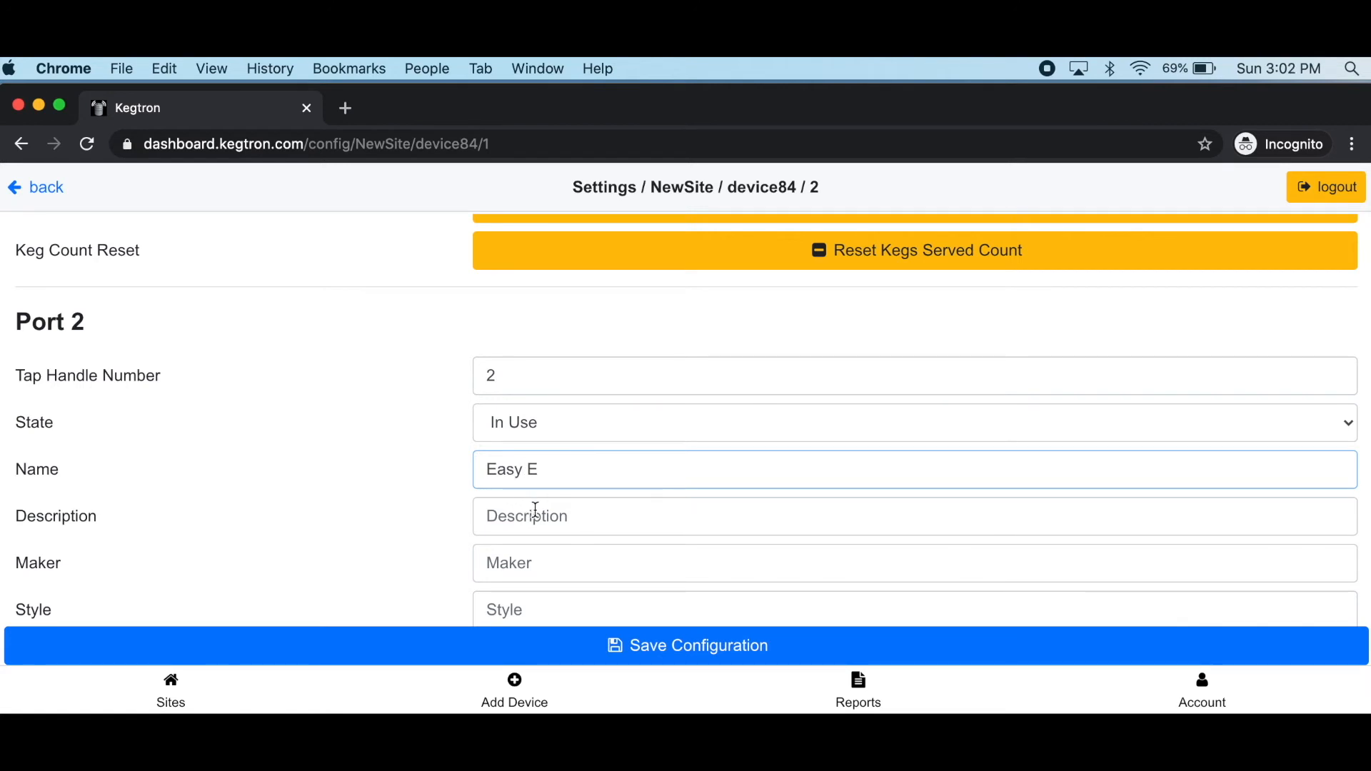
pyautogui.click(912, 515)
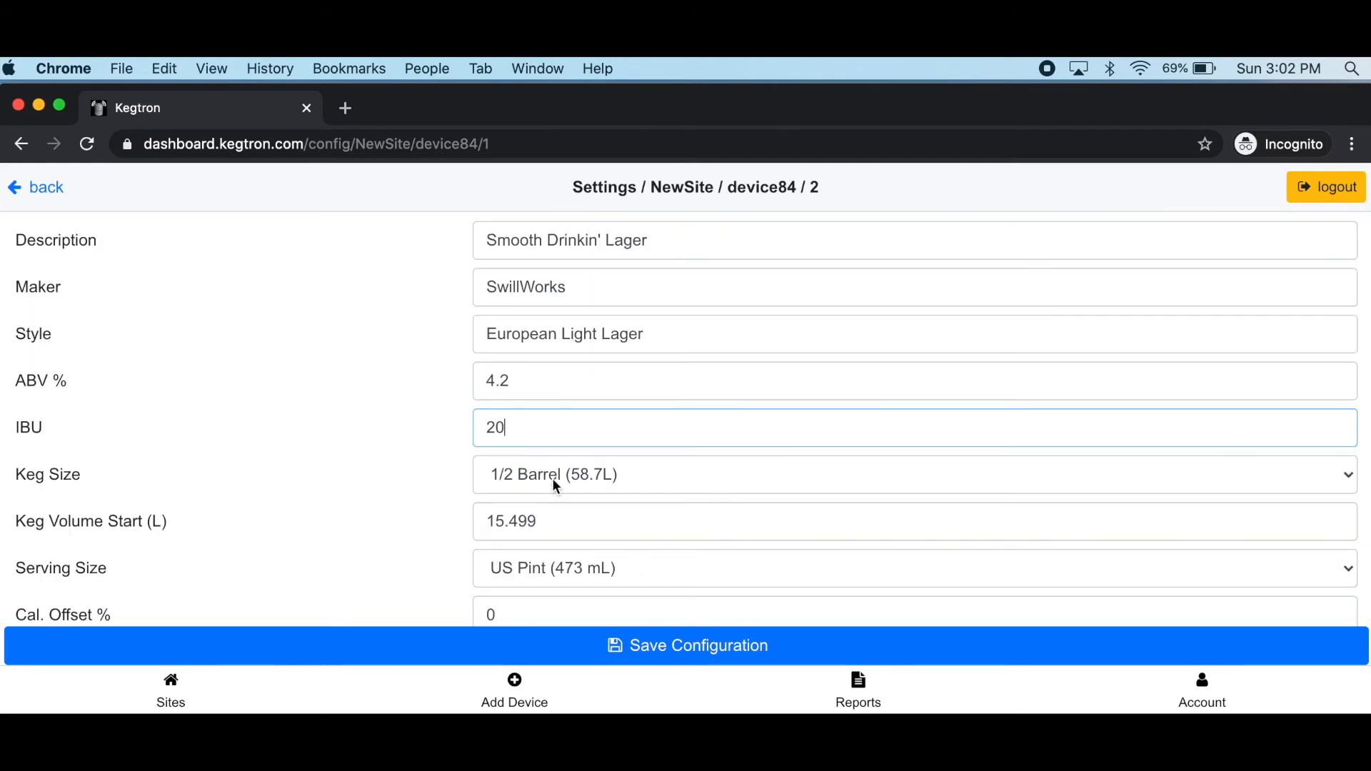
# - Set Port 2 to a 50L keg served by UK Pint and save the configuration
pyautogui.click(909, 474)
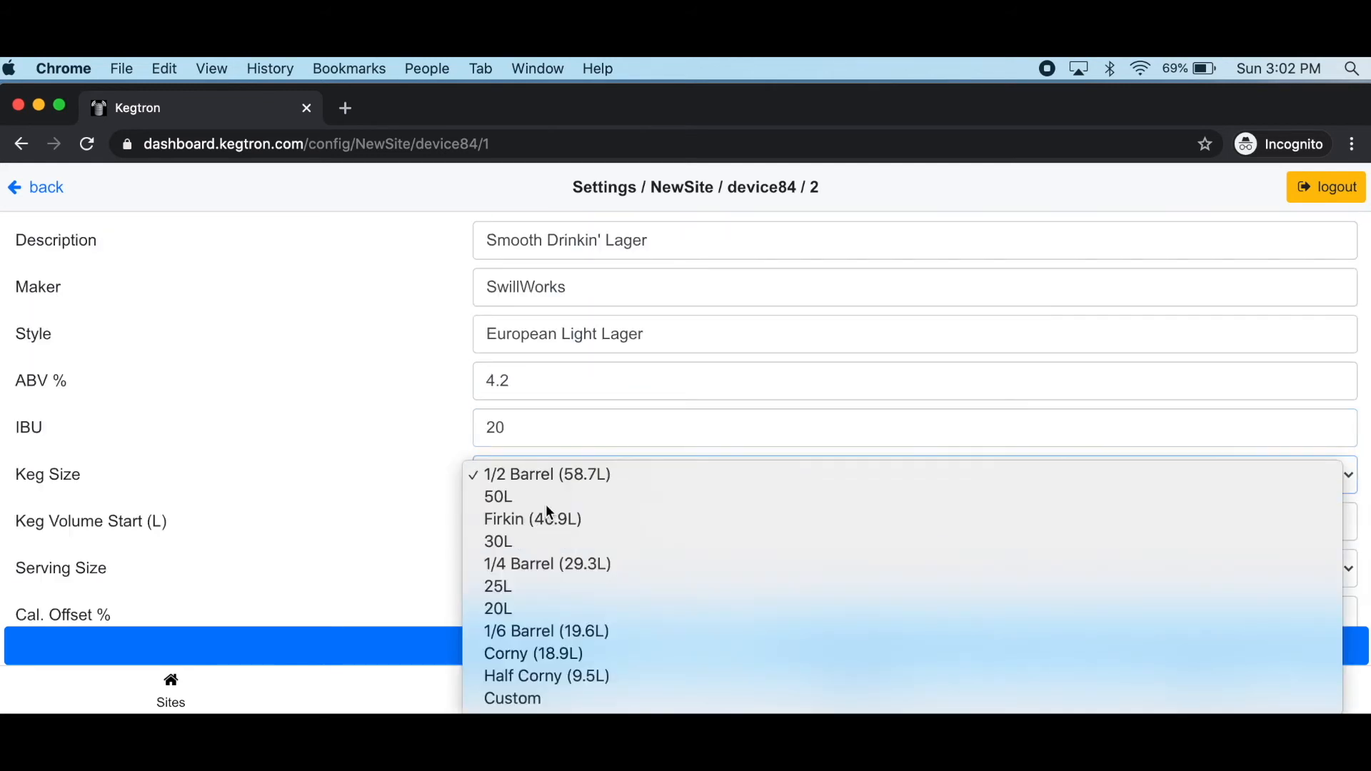
pyautogui.click(499, 497)
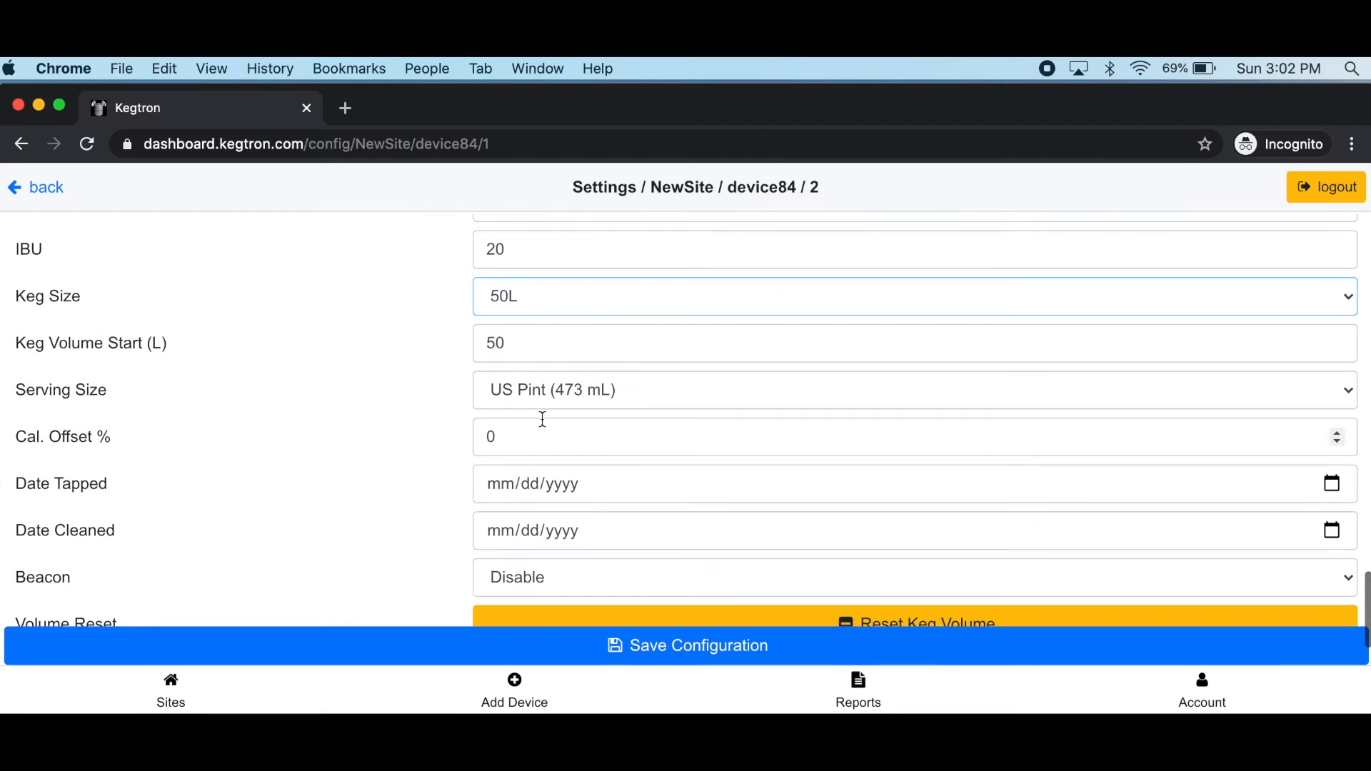
pyautogui.click(910, 390)
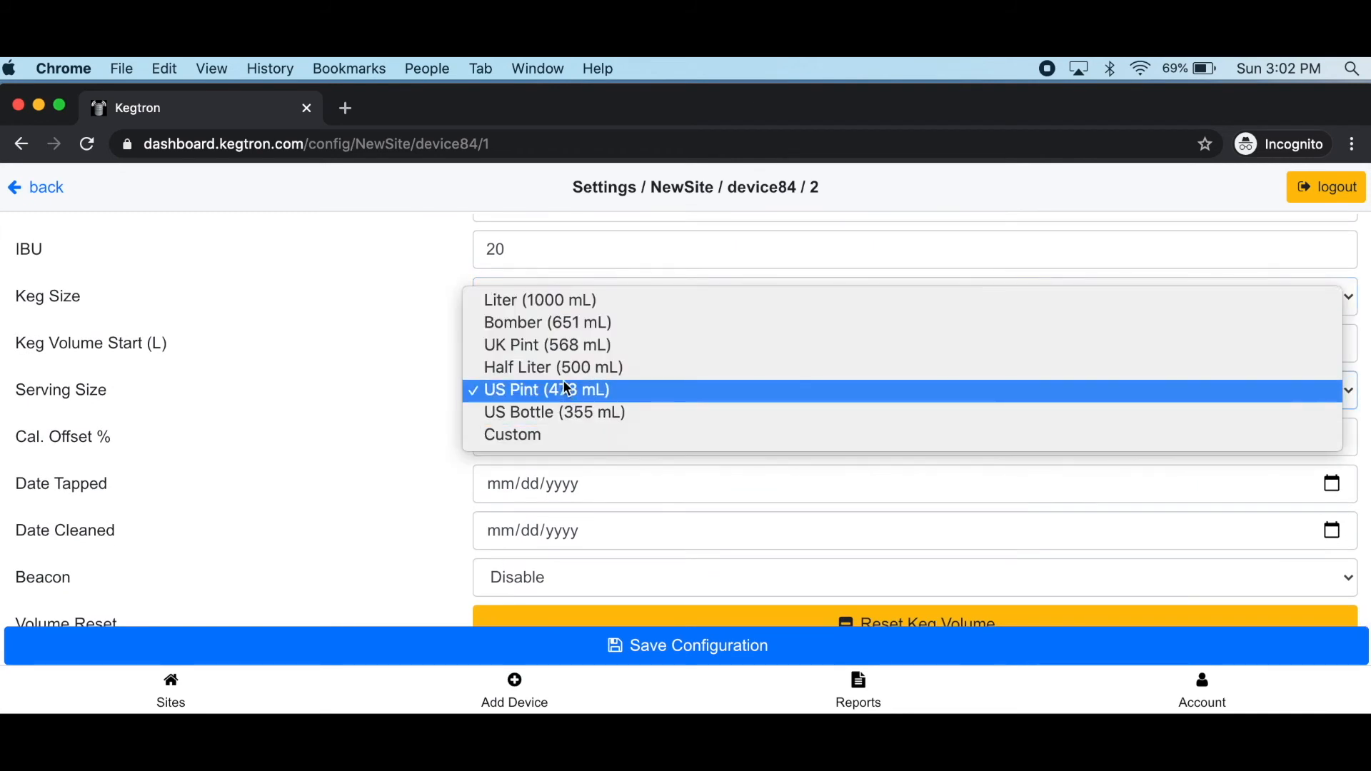
pyautogui.moveTo(547, 345)
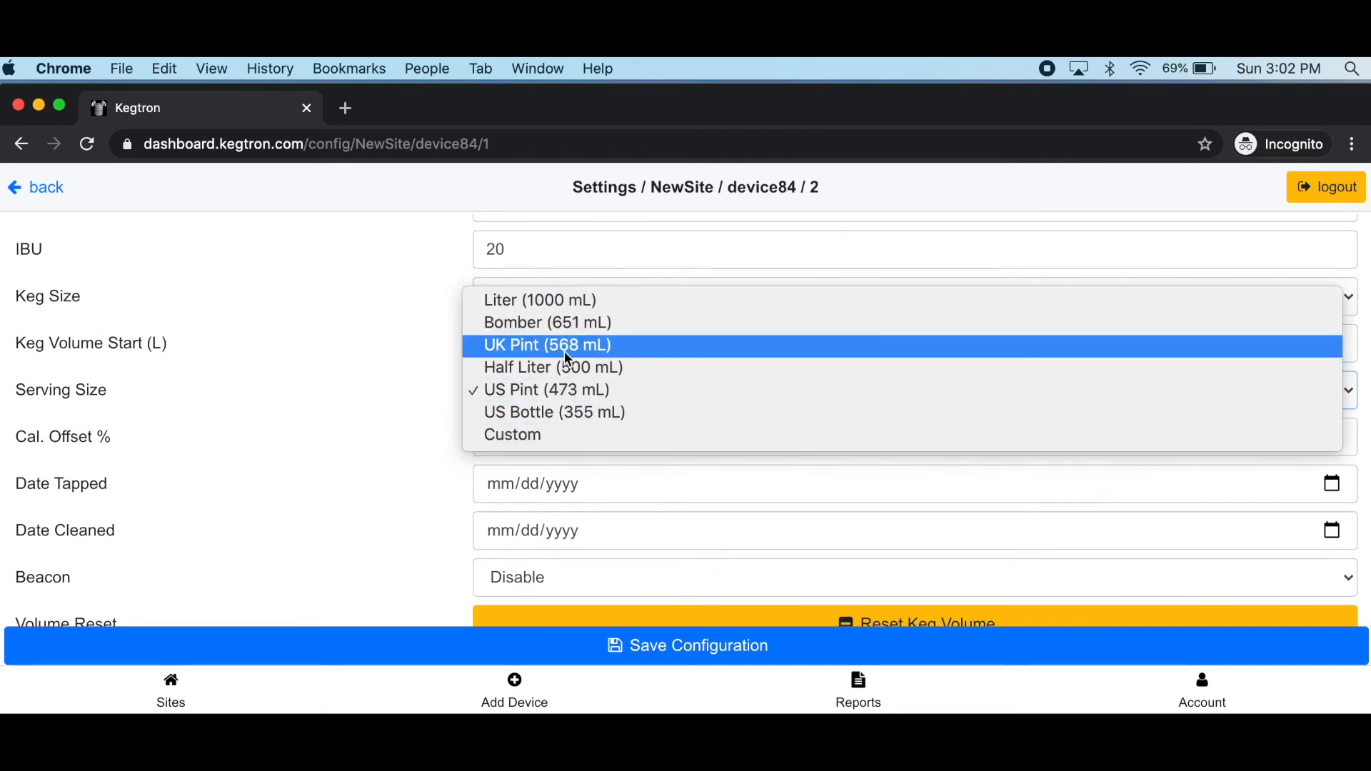
pyautogui.click(545, 345)
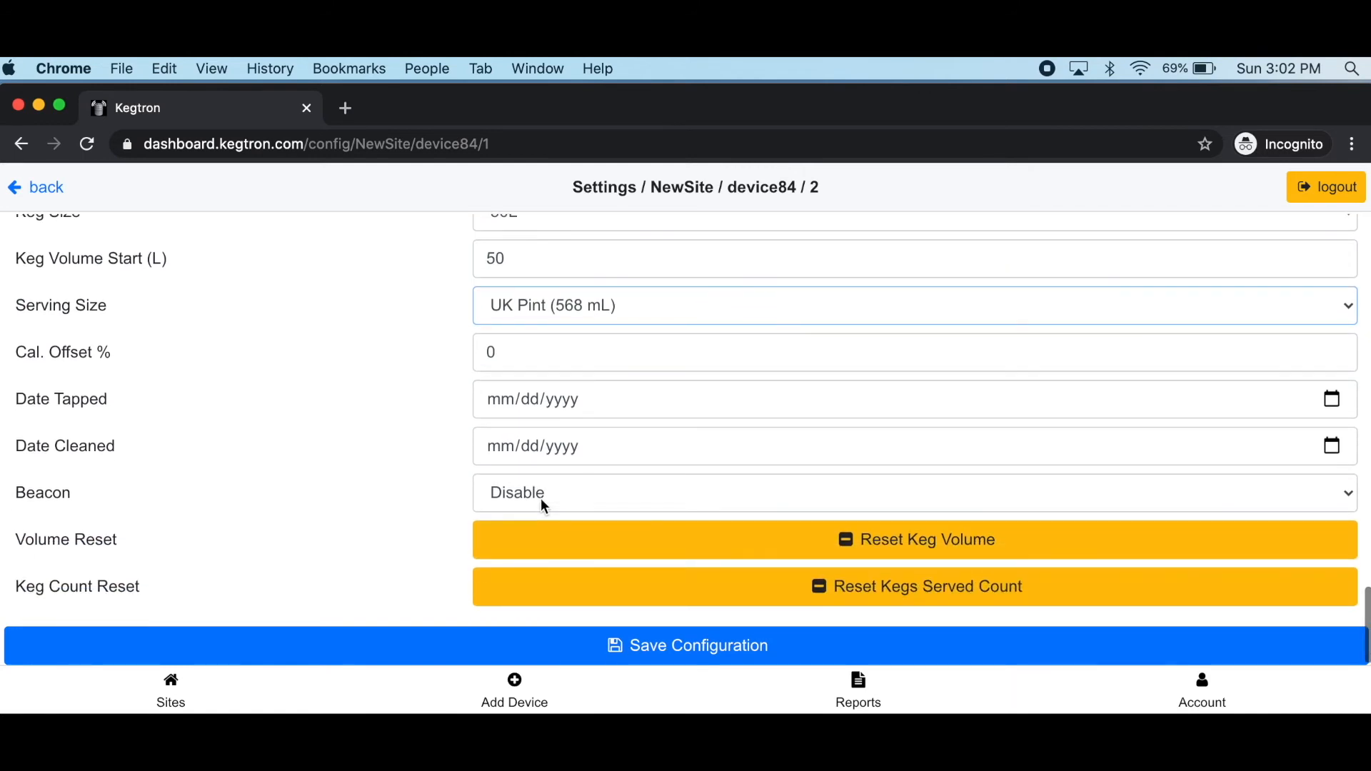
pyautogui.moveTo(644, 654)
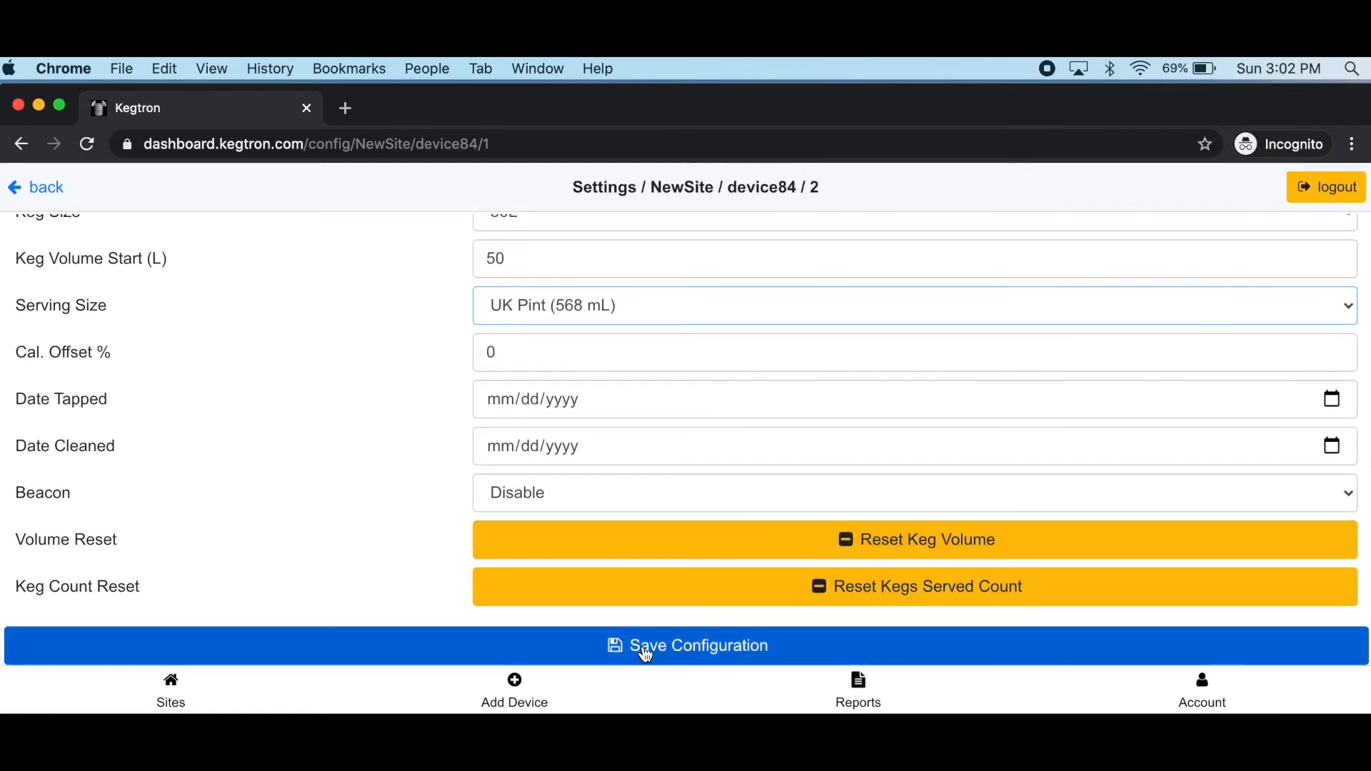
pyautogui.click(694, 645)
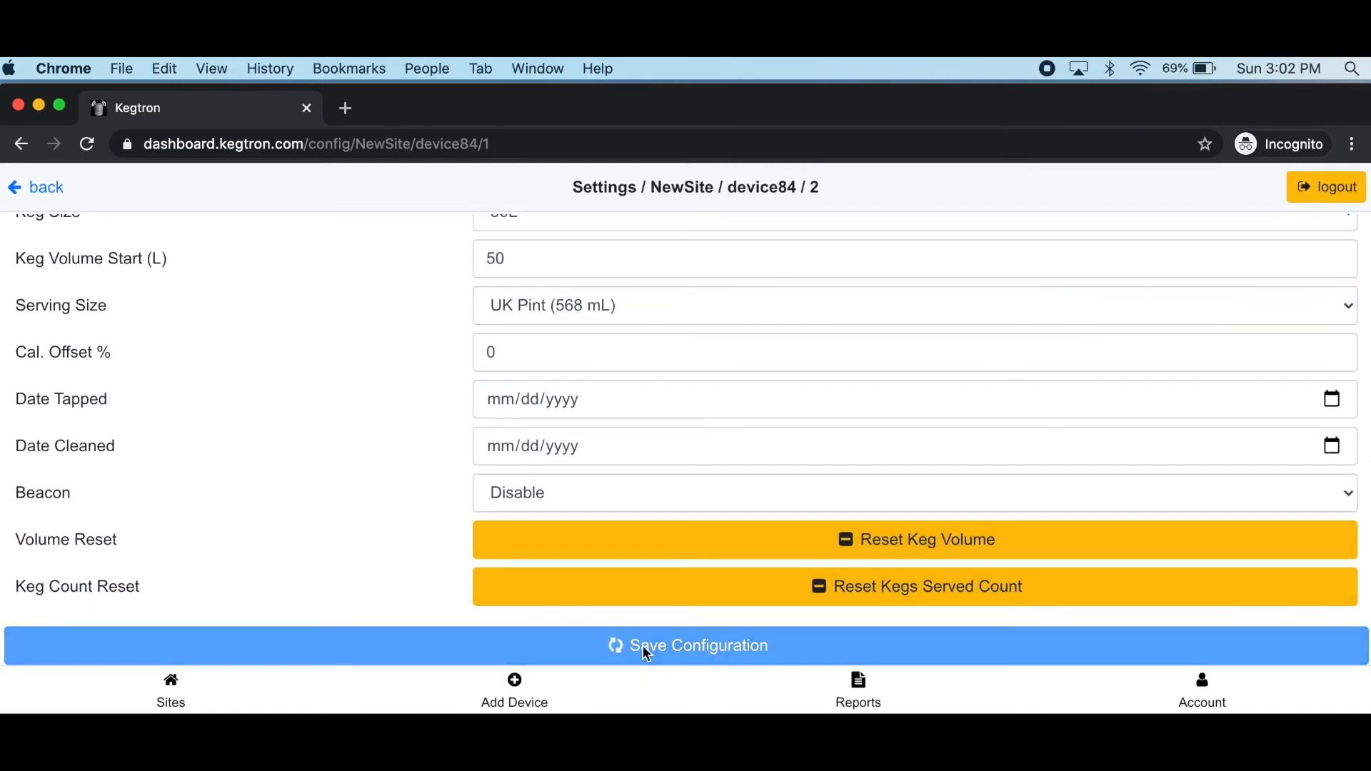
pyautogui.click(686, 645)
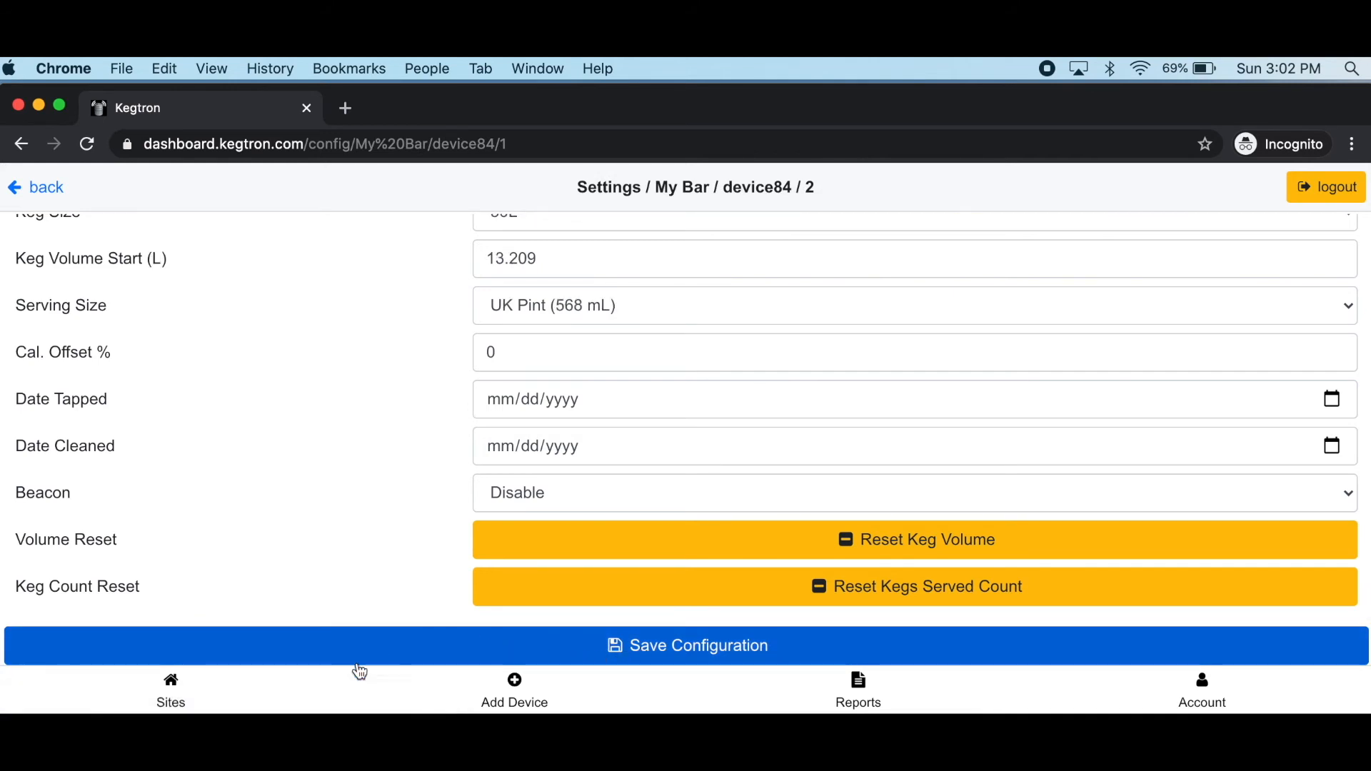
pyautogui.moveTo(170, 682)
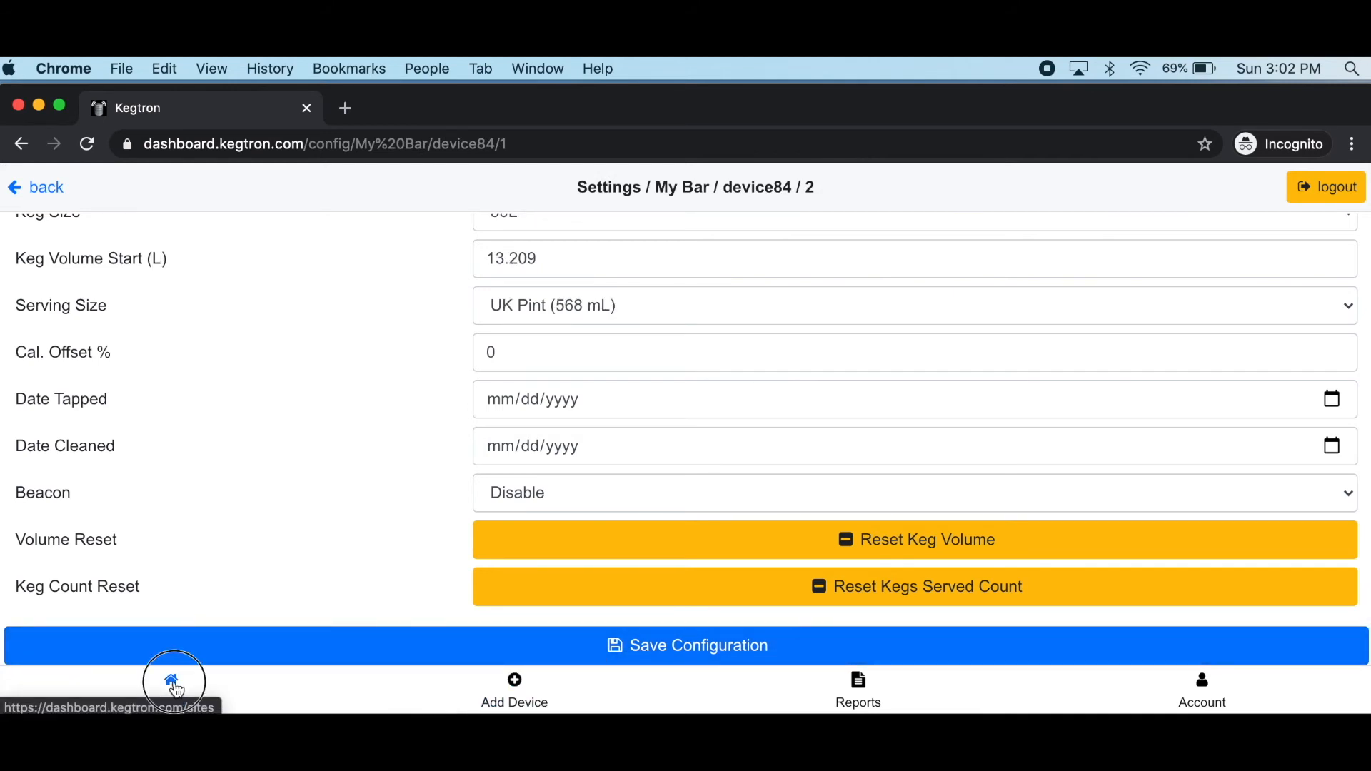
# - Return to Sites and reopen My Bar to confirm both taps online at 100%
pyautogui.click(172, 680)
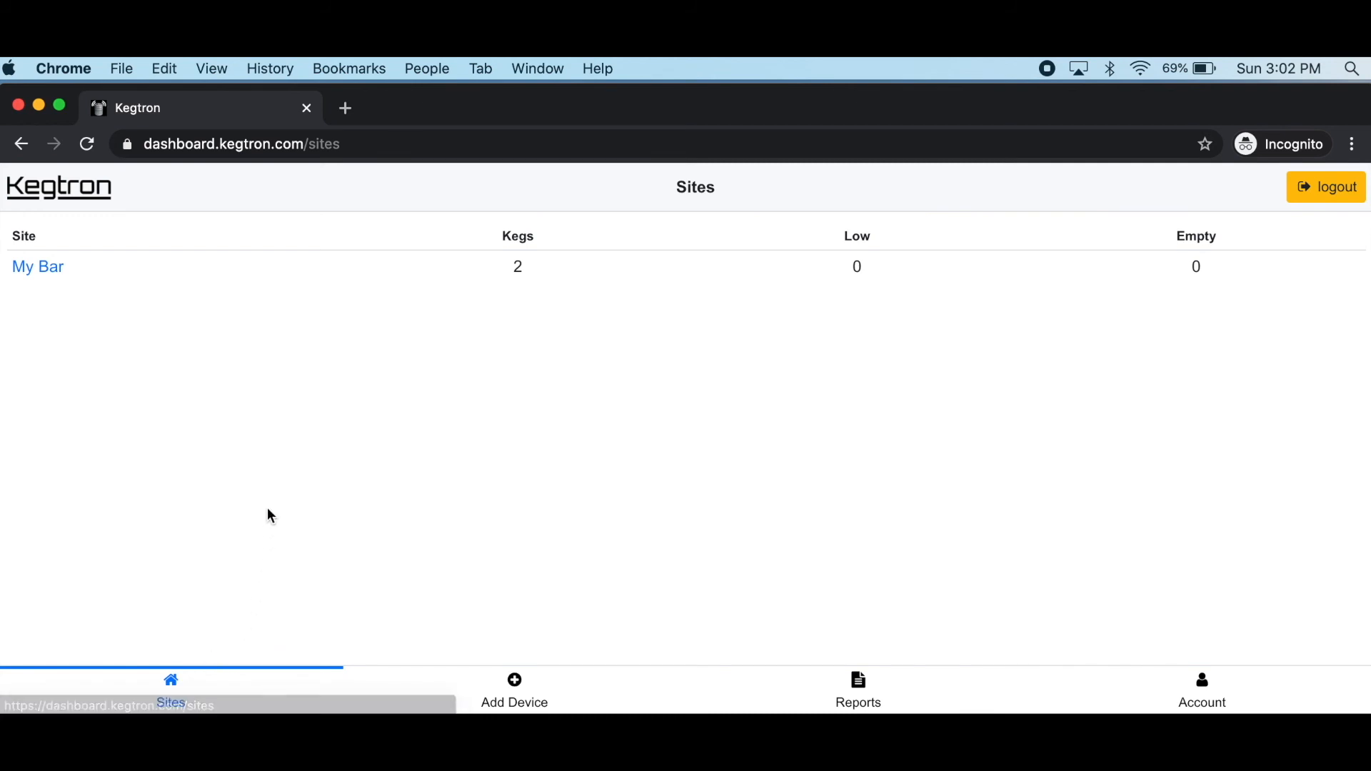
pyautogui.moveTo(37, 267)
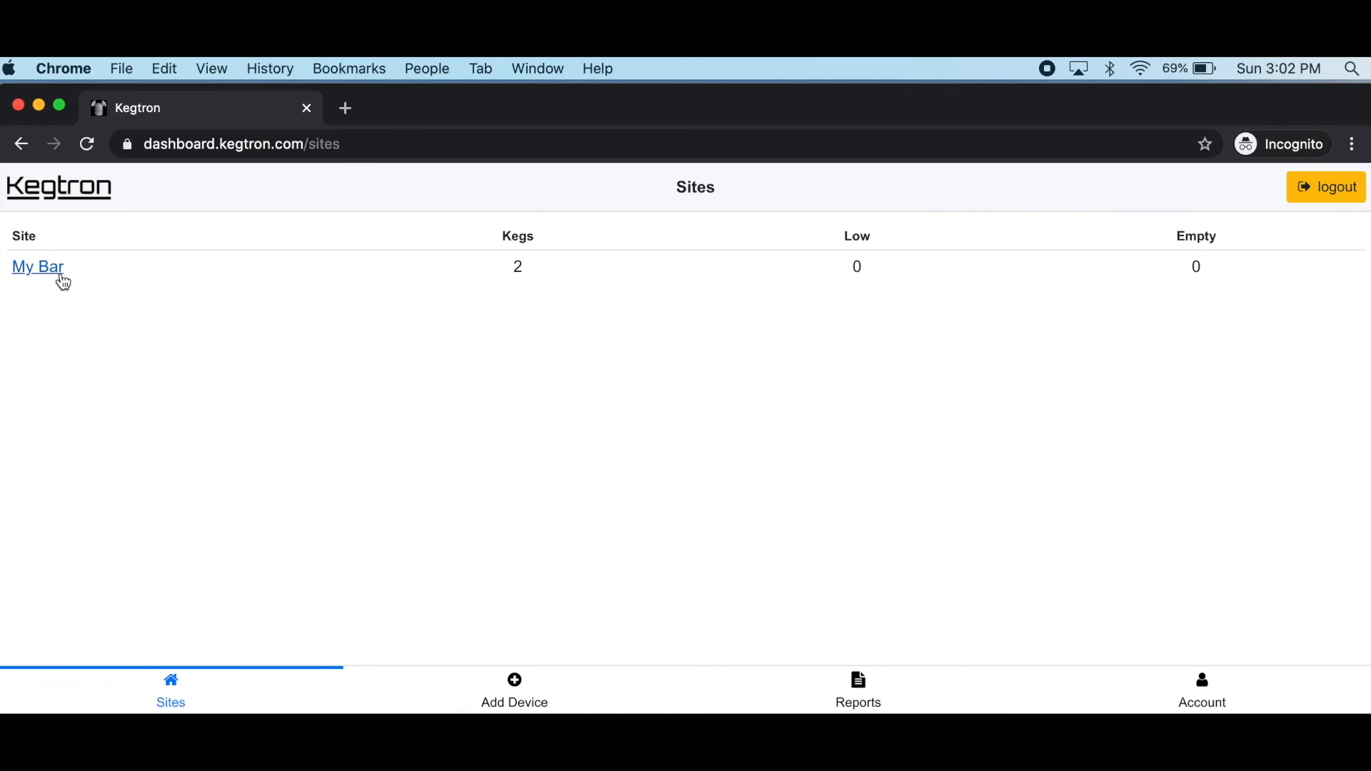
pyautogui.click(38, 267)
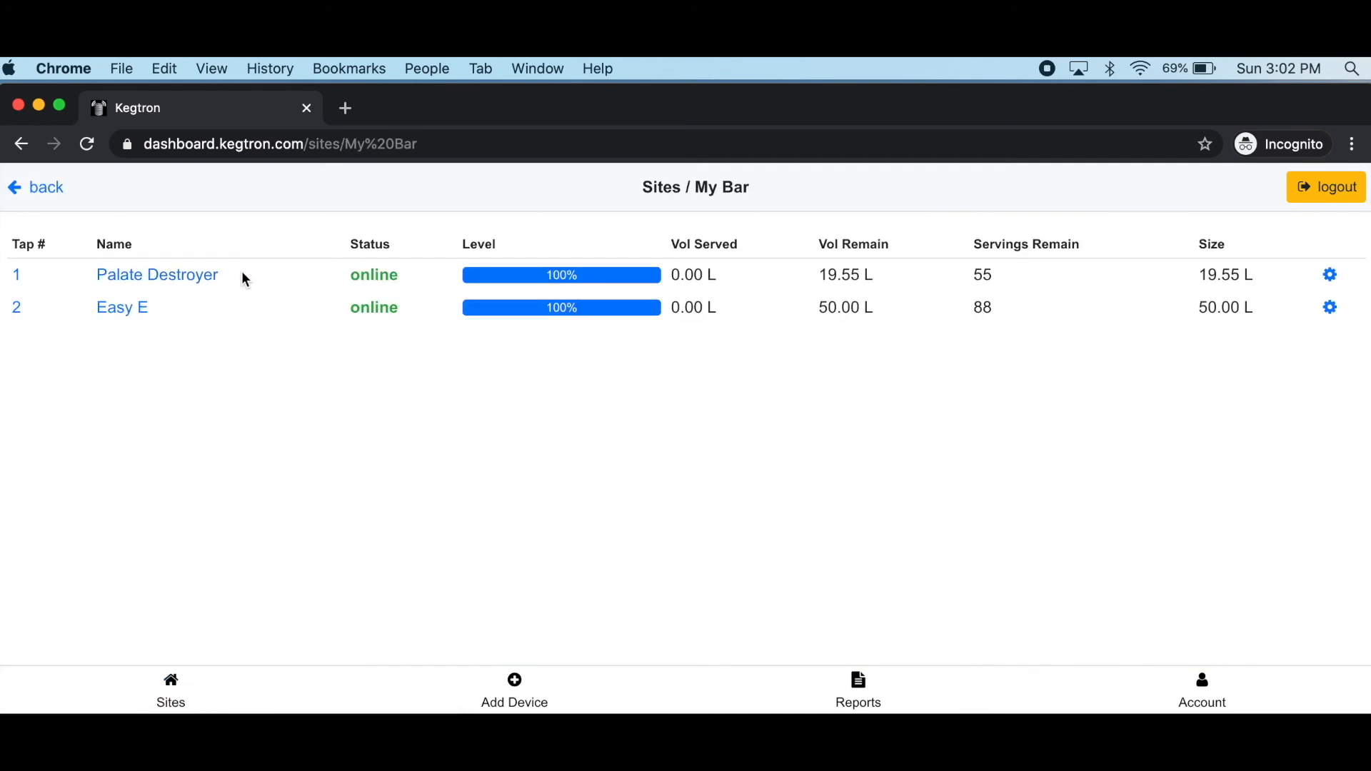